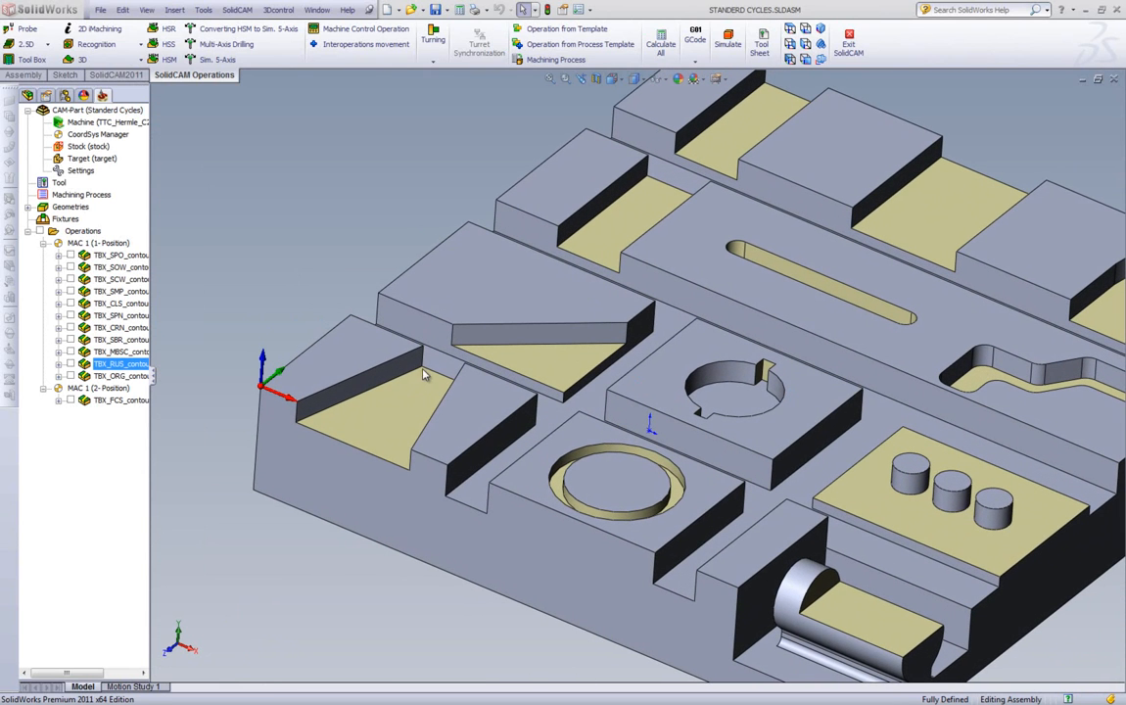
pyautogui.moveTo(427, 368)
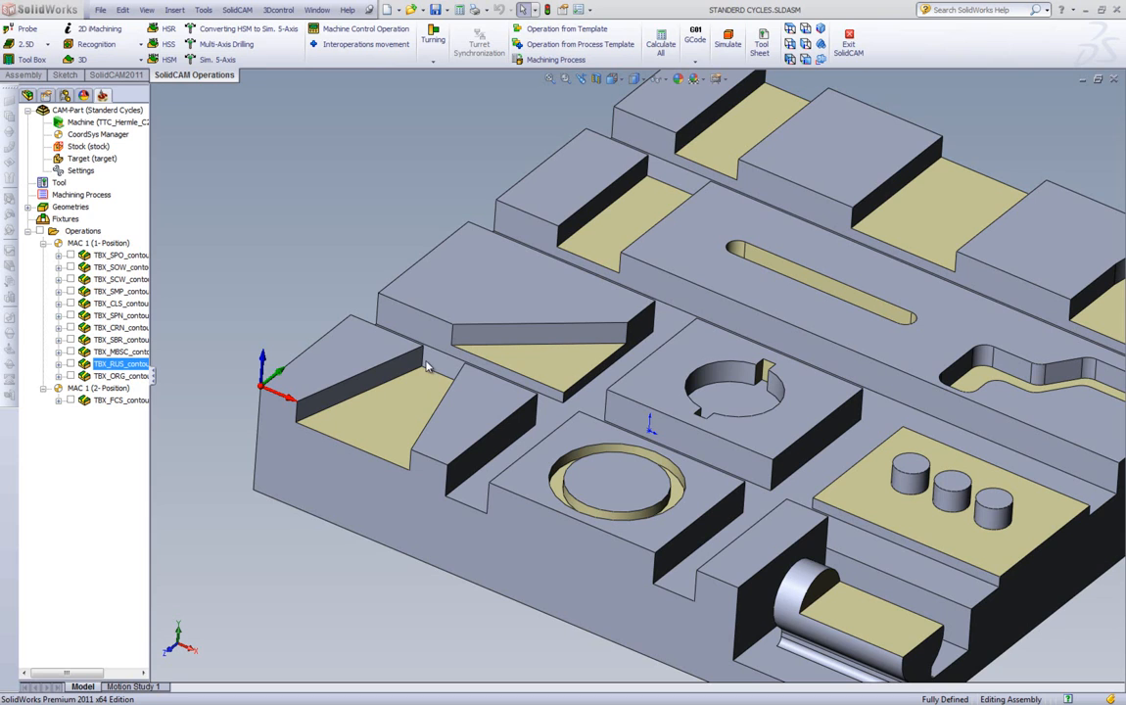
pyautogui.moveTo(443, 376)
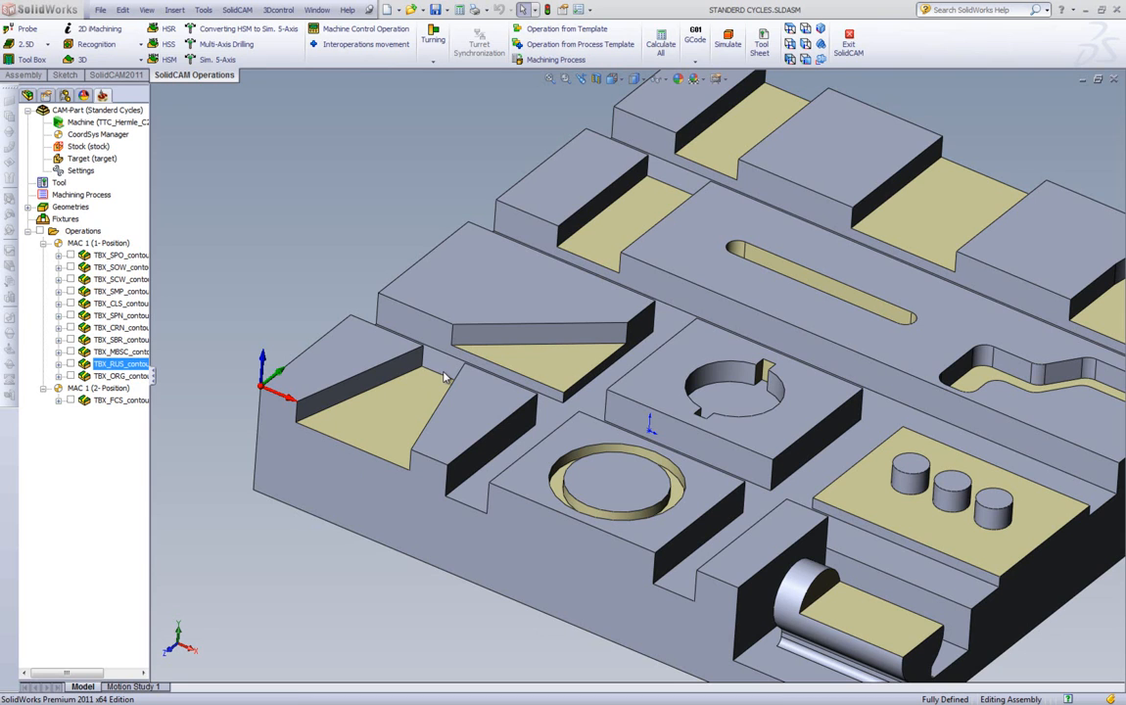
pyautogui.moveTo(431, 478)
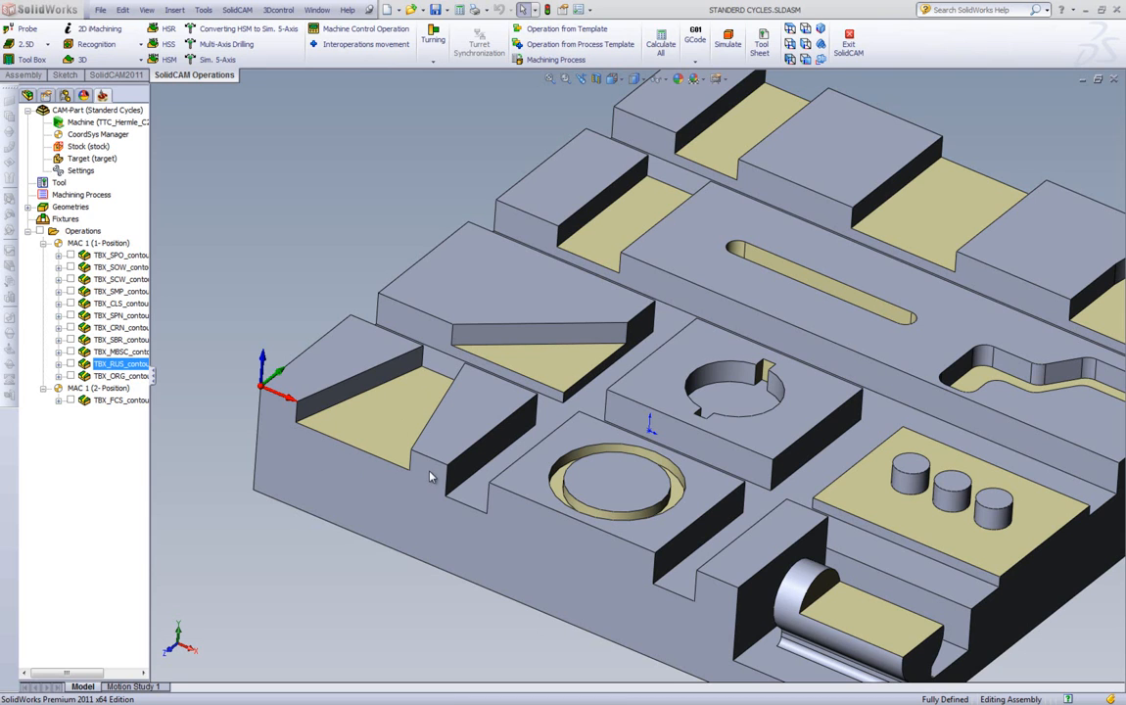
pyautogui.moveTo(427, 372)
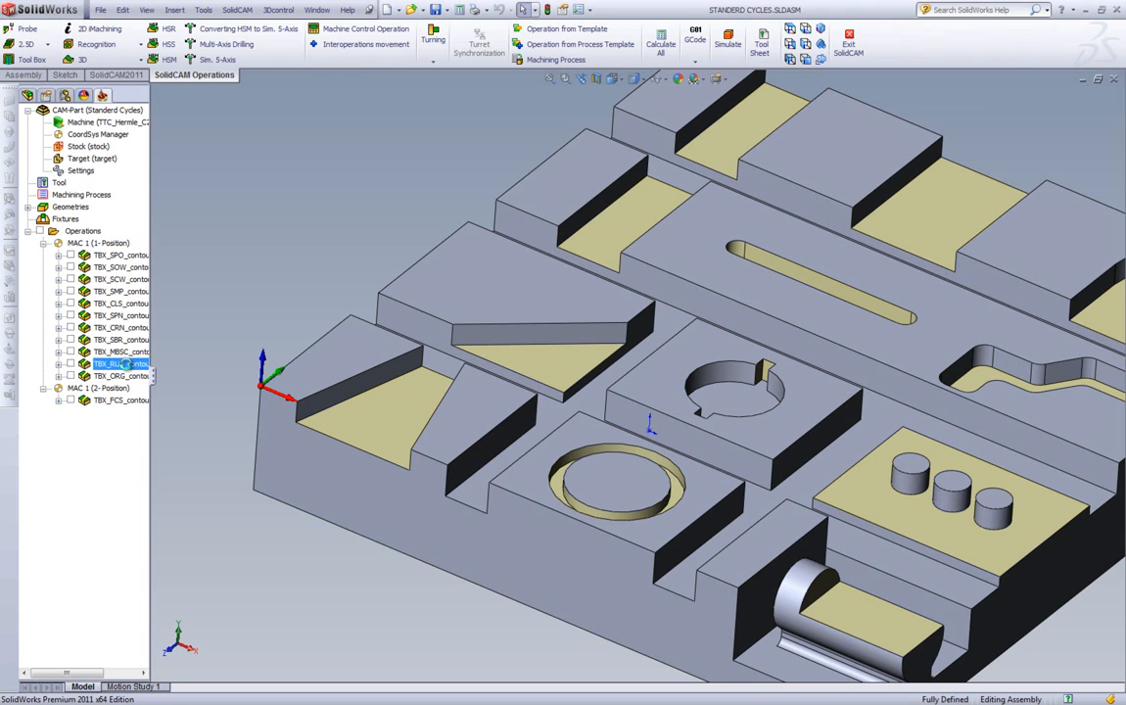
# - Open the TBX_RUS ruled operation for editing, keeping the ruled cycle for the contour geometry
pyautogui.doubleClick(117, 363)
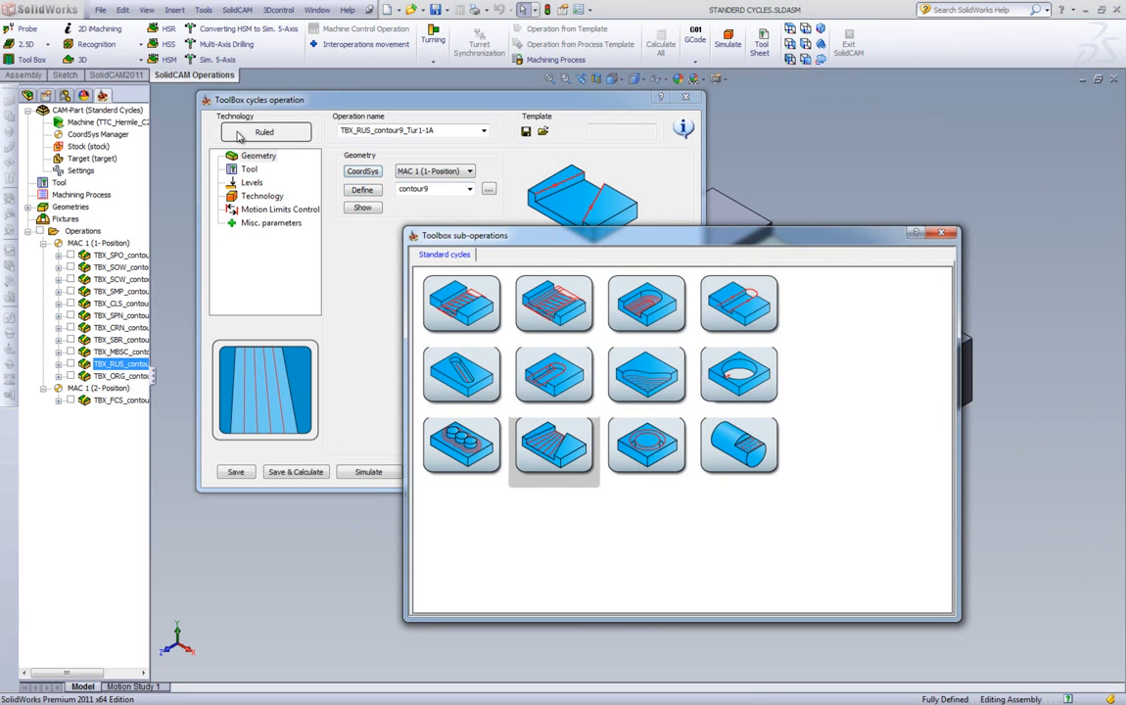
pyautogui.click(552, 449)
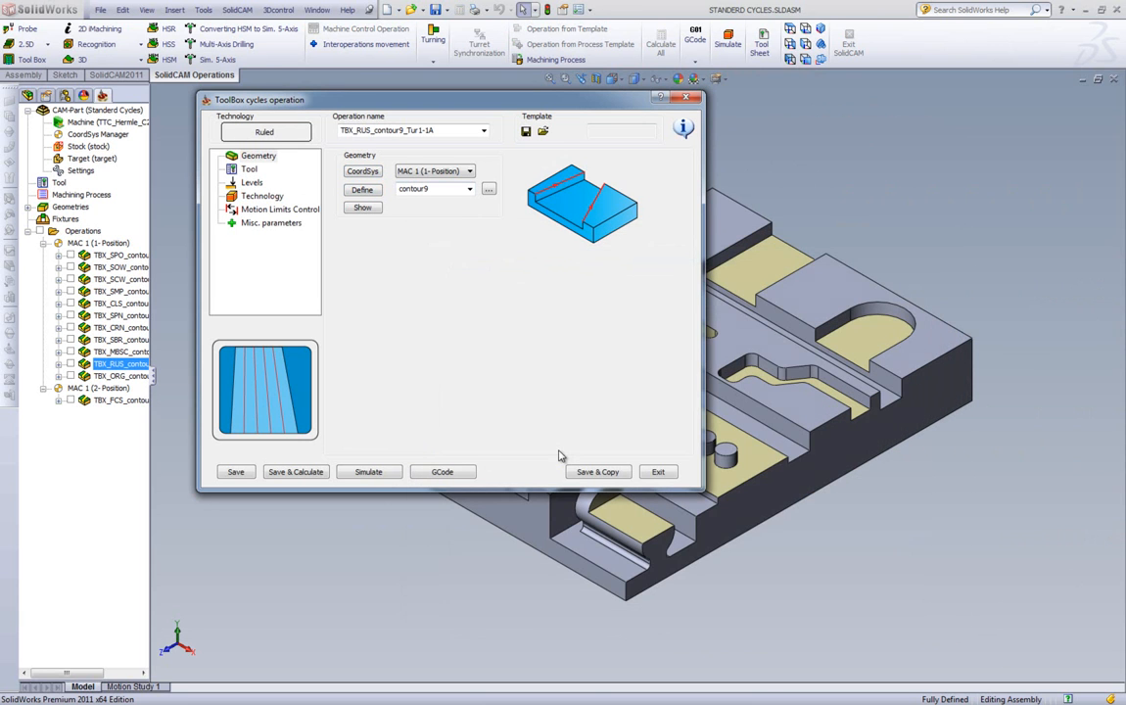
pyautogui.moveTo(616, 157)
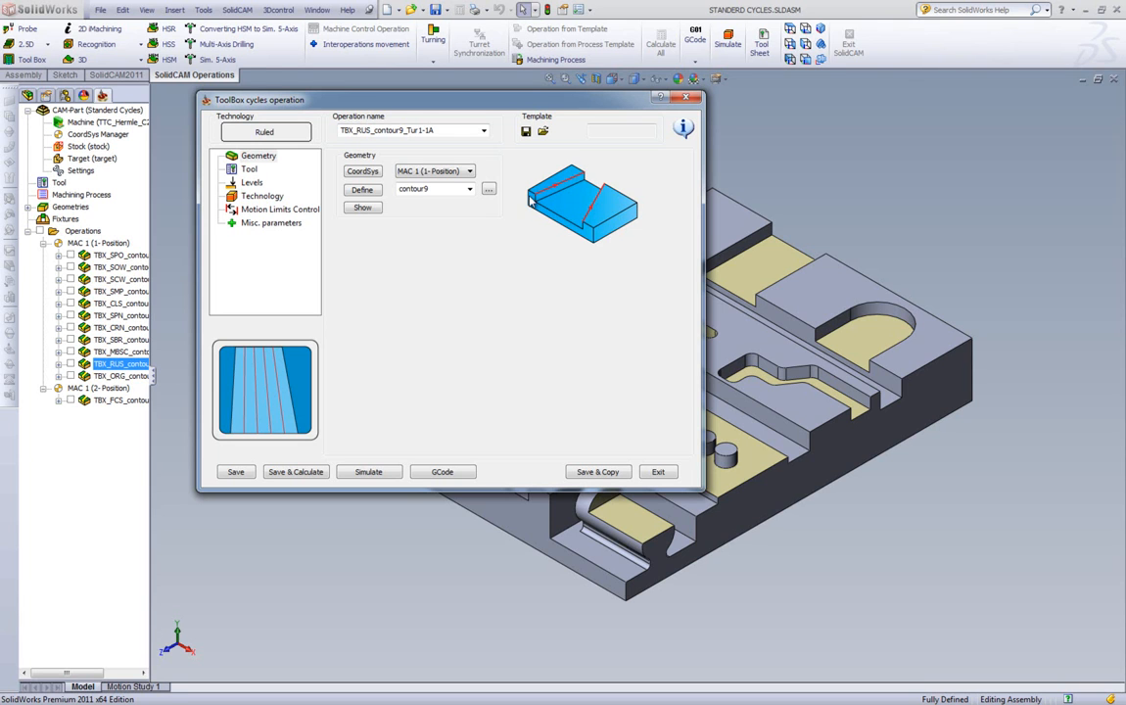
pyautogui.moveTo(595, 196)
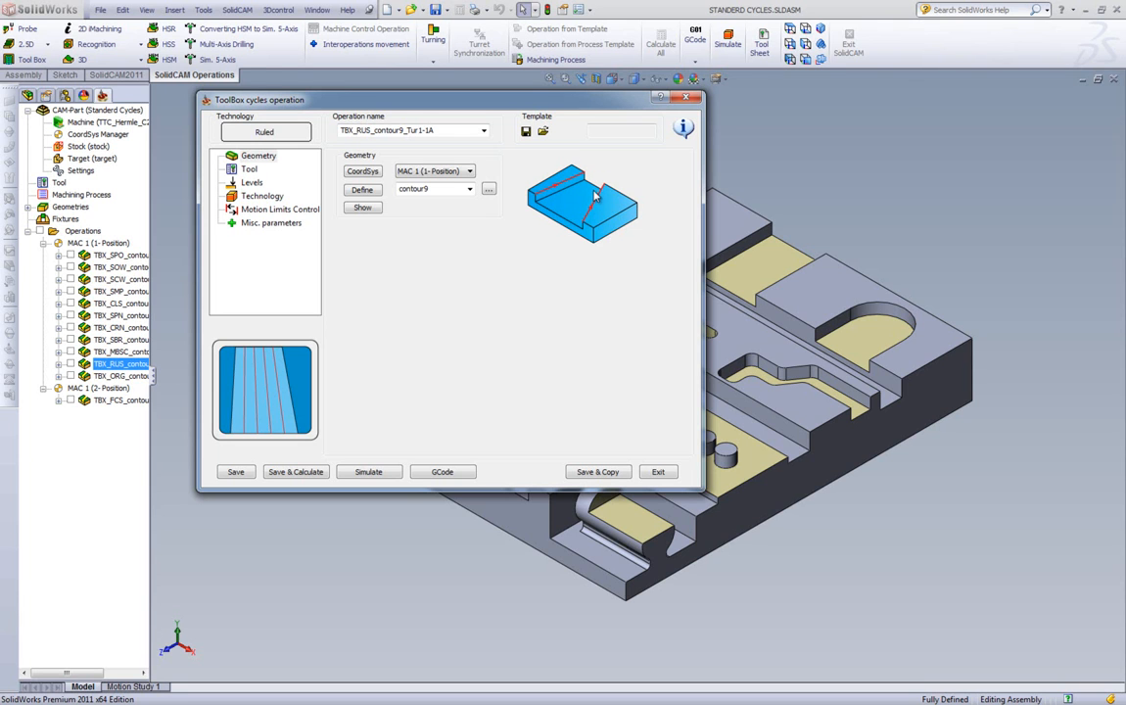
# - Review the ruled operation's end-mill tool page, then its clearance, safety and milling depth levels
pyautogui.click(248, 168)
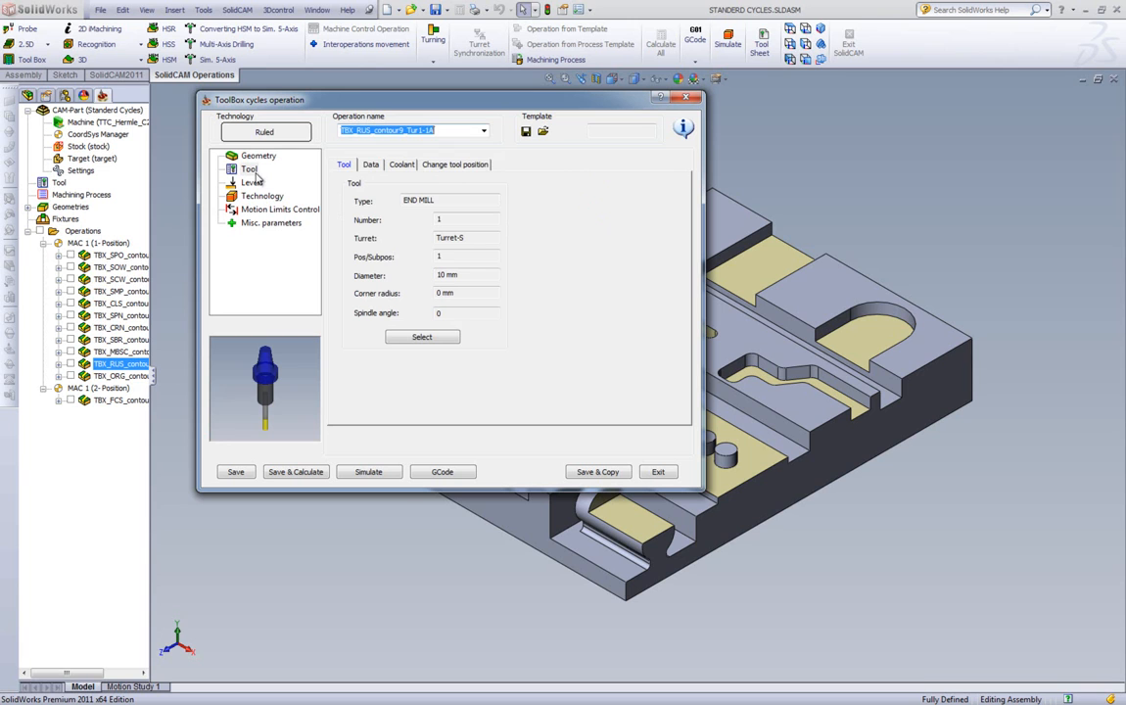
pyautogui.moveTo(262, 188)
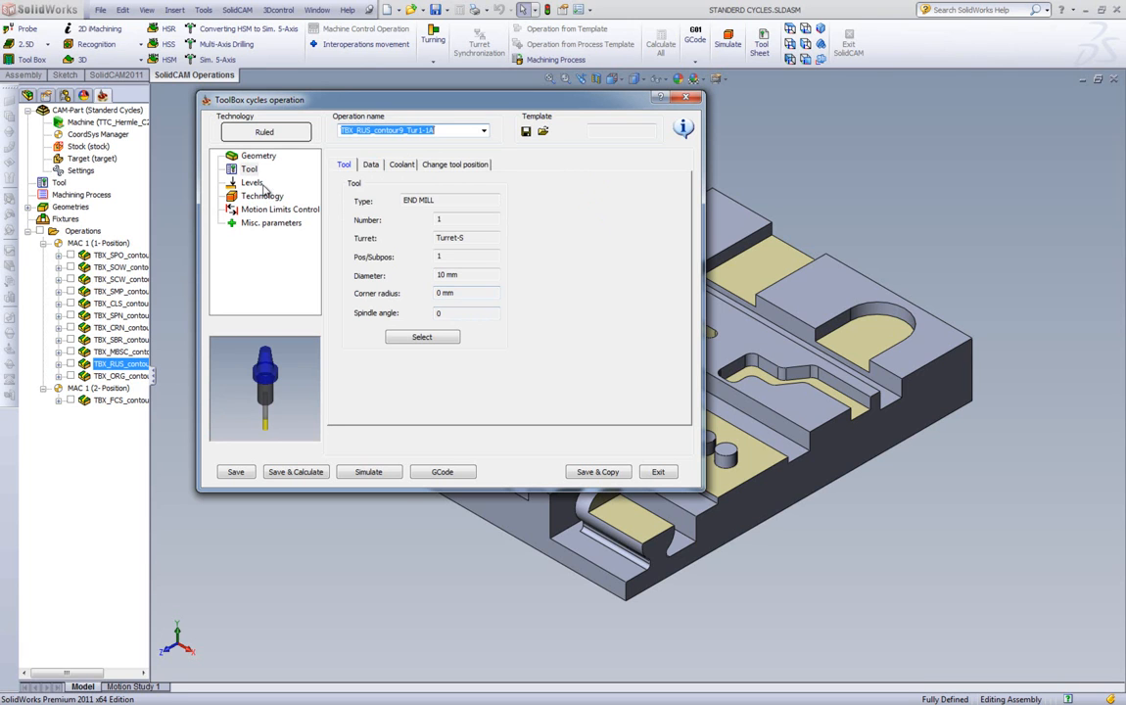
pyautogui.click(251, 182)
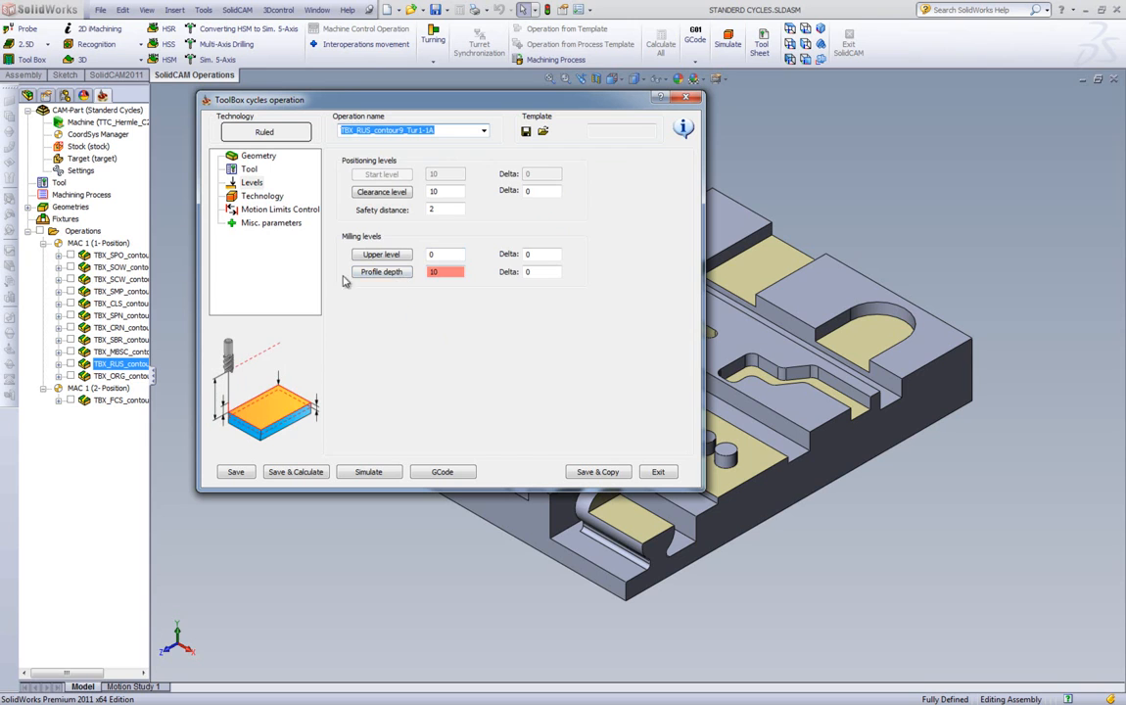
# - Review the technology page (step down 10, step over 2), toggling direction and linking back to Along and Zigzag
pyautogui.click(263, 196)
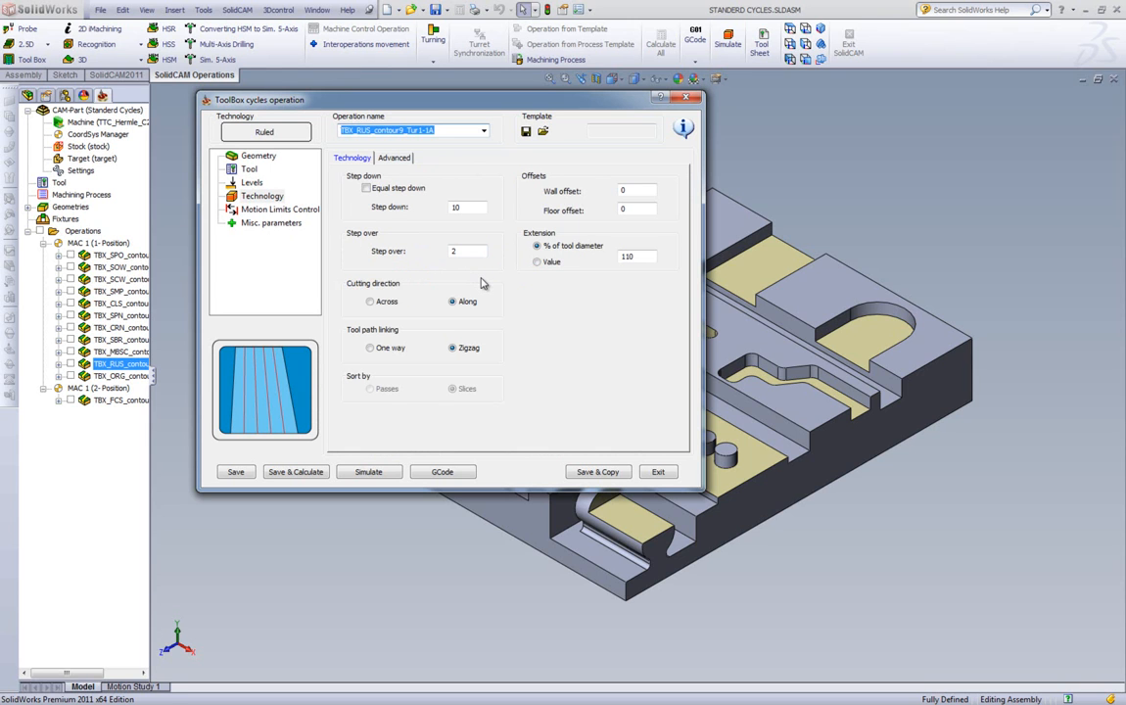
pyautogui.moveTo(455, 295)
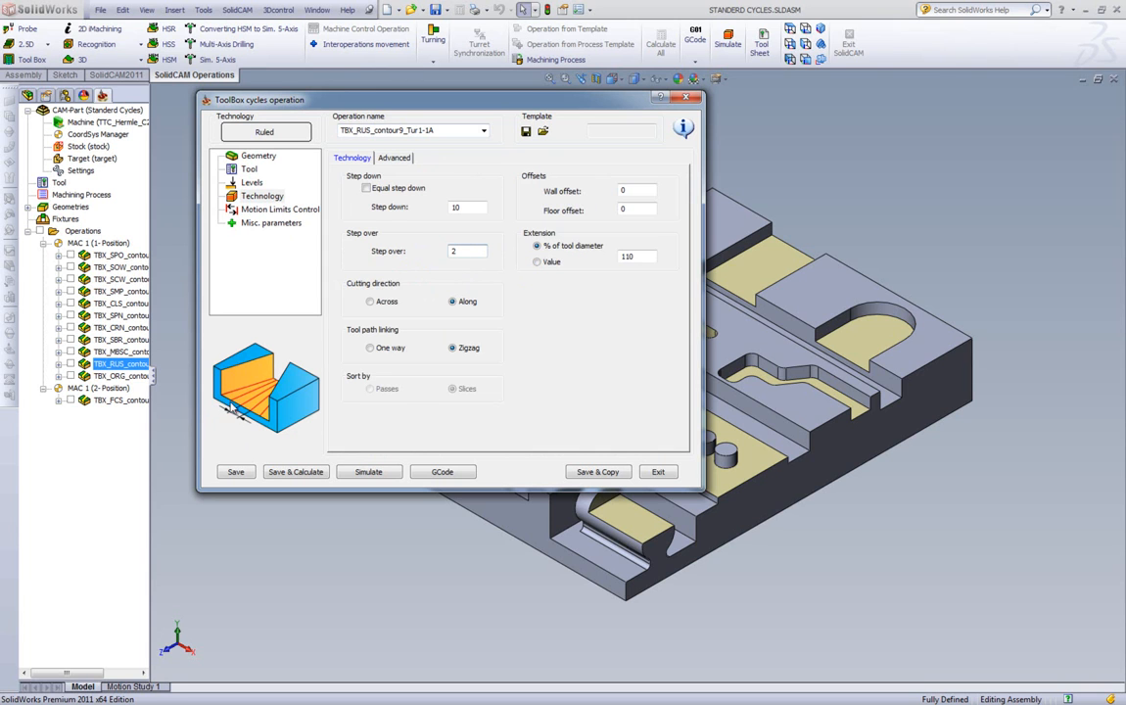
pyautogui.moveTo(245, 405)
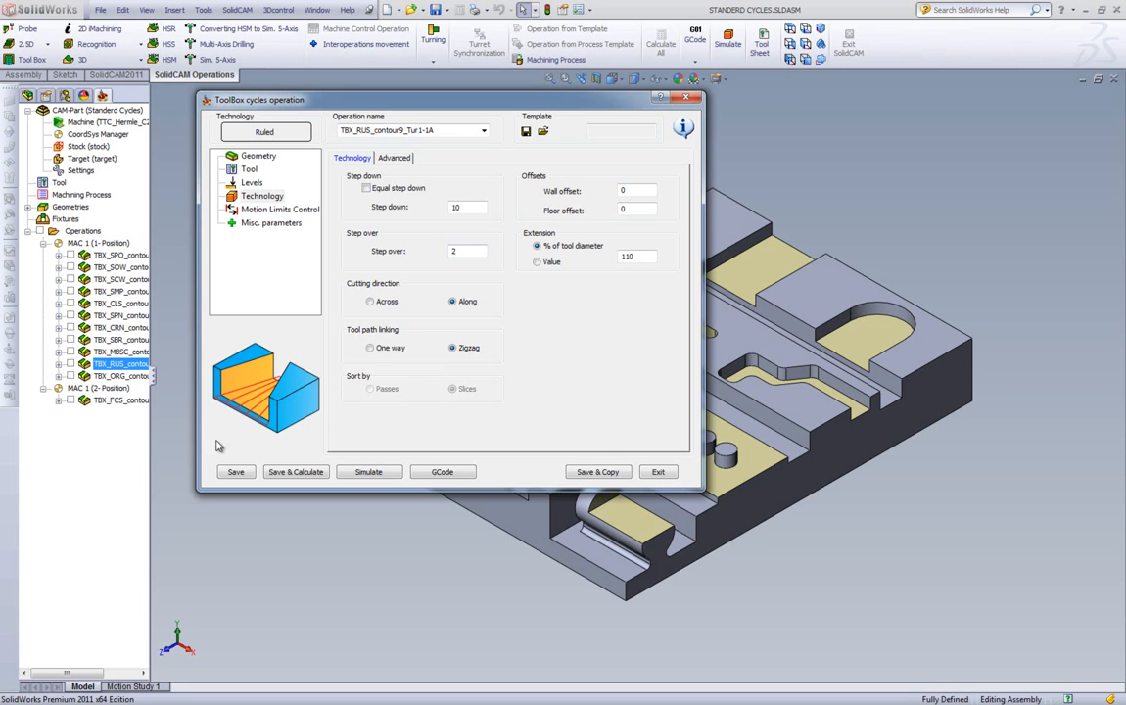
pyautogui.click(370, 301)
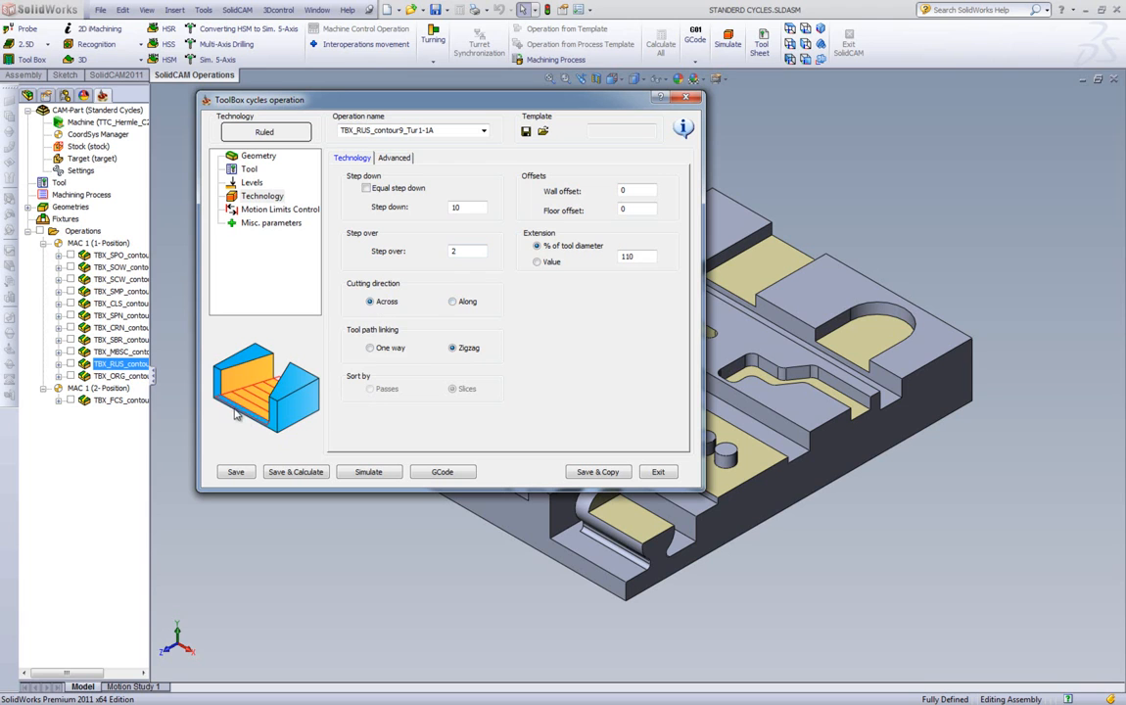
pyautogui.moveTo(380, 431)
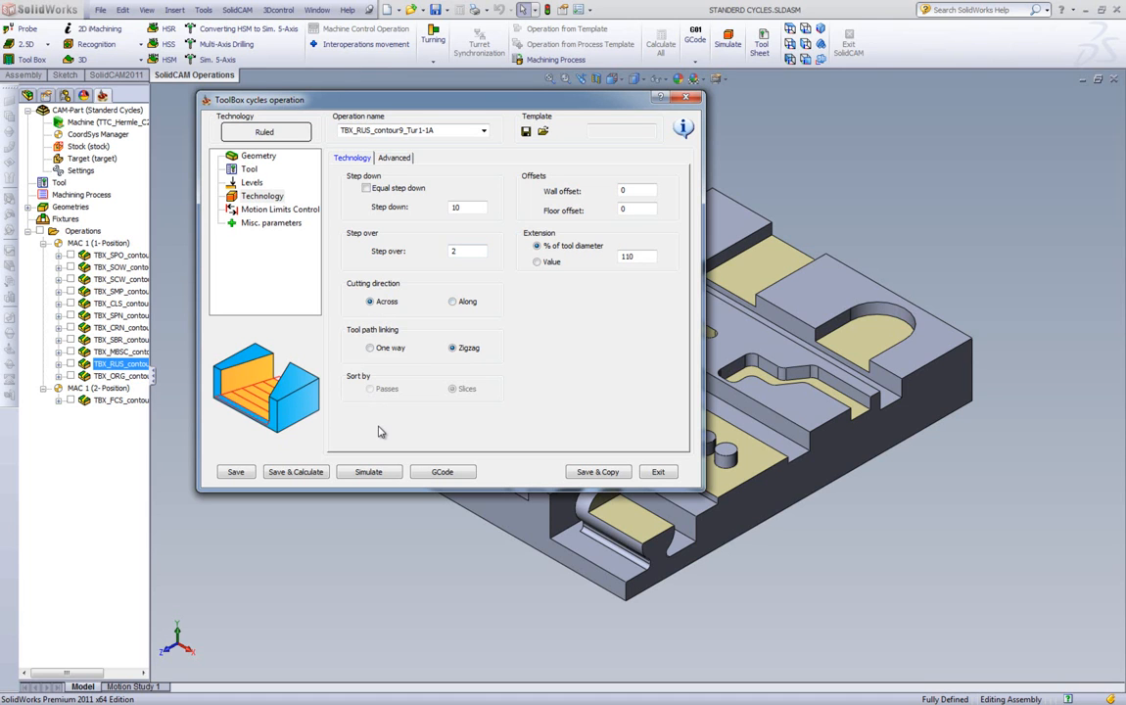
pyautogui.click(450, 301)
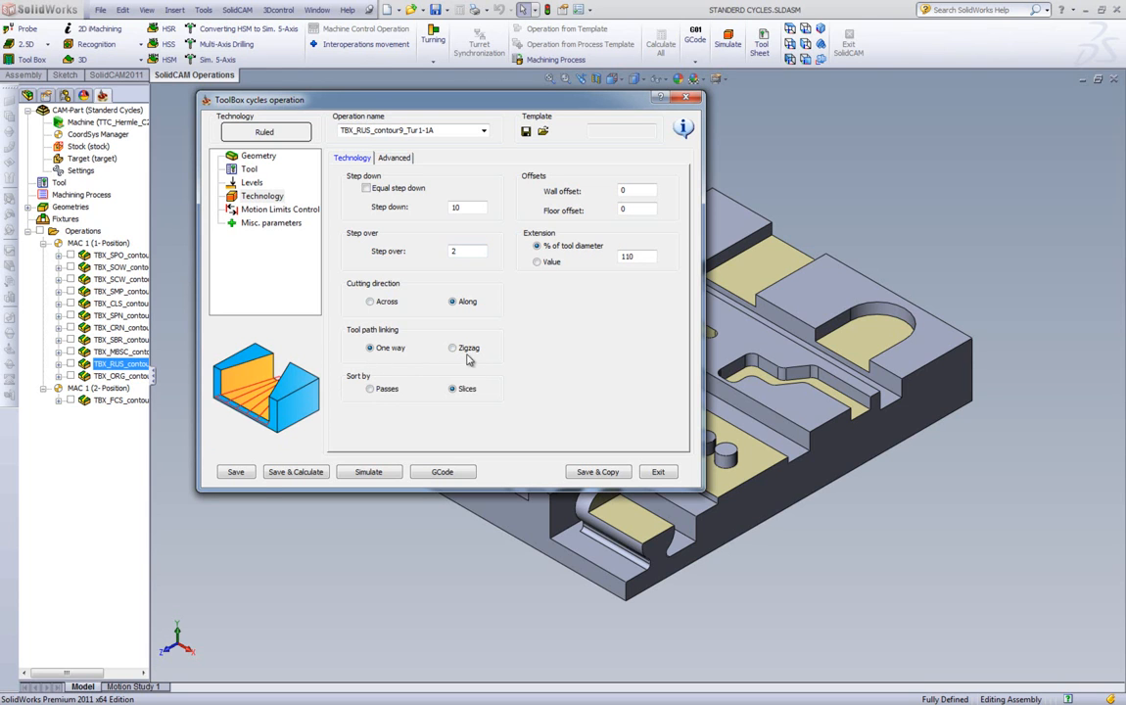
pyautogui.click(451, 349)
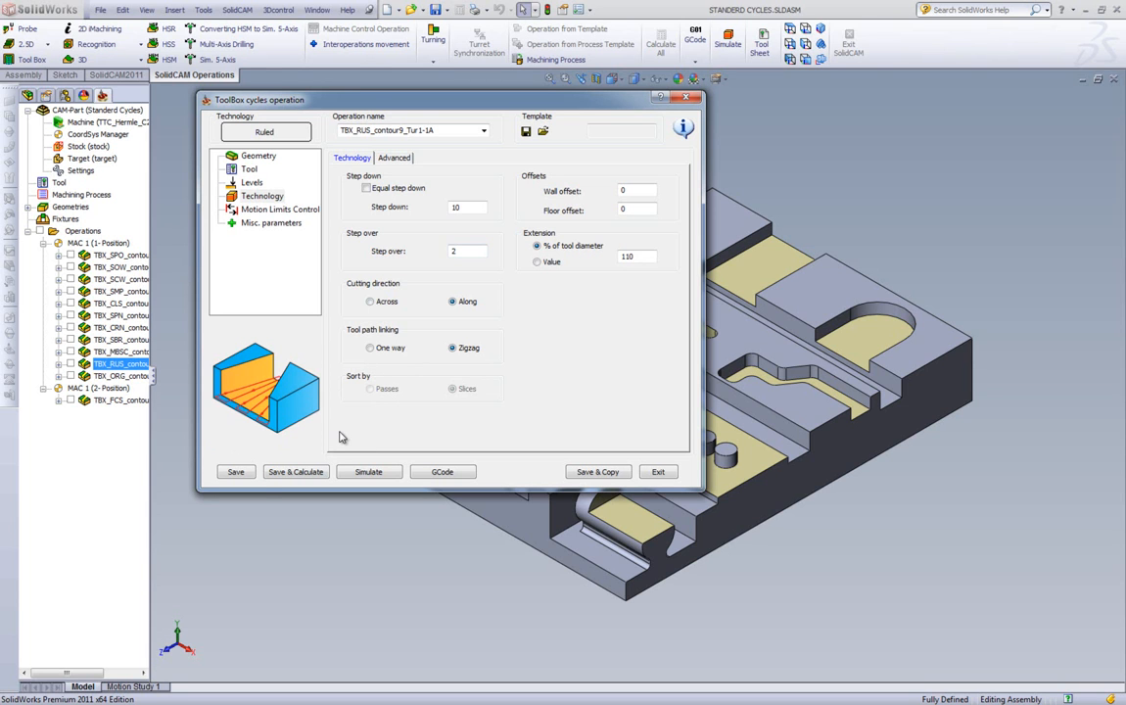
pyautogui.moveTo(591, 275)
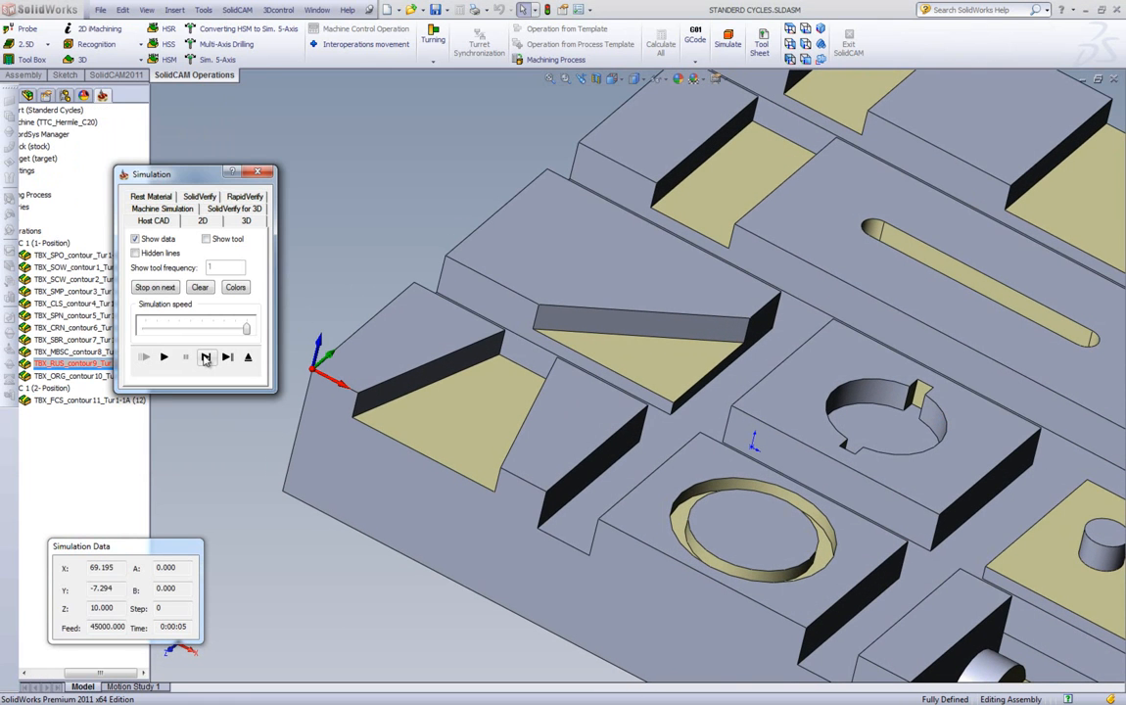
# - Step the ruled toolpath simulation across the sloped face in the Host CAD view
pyautogui.click(206, 357)
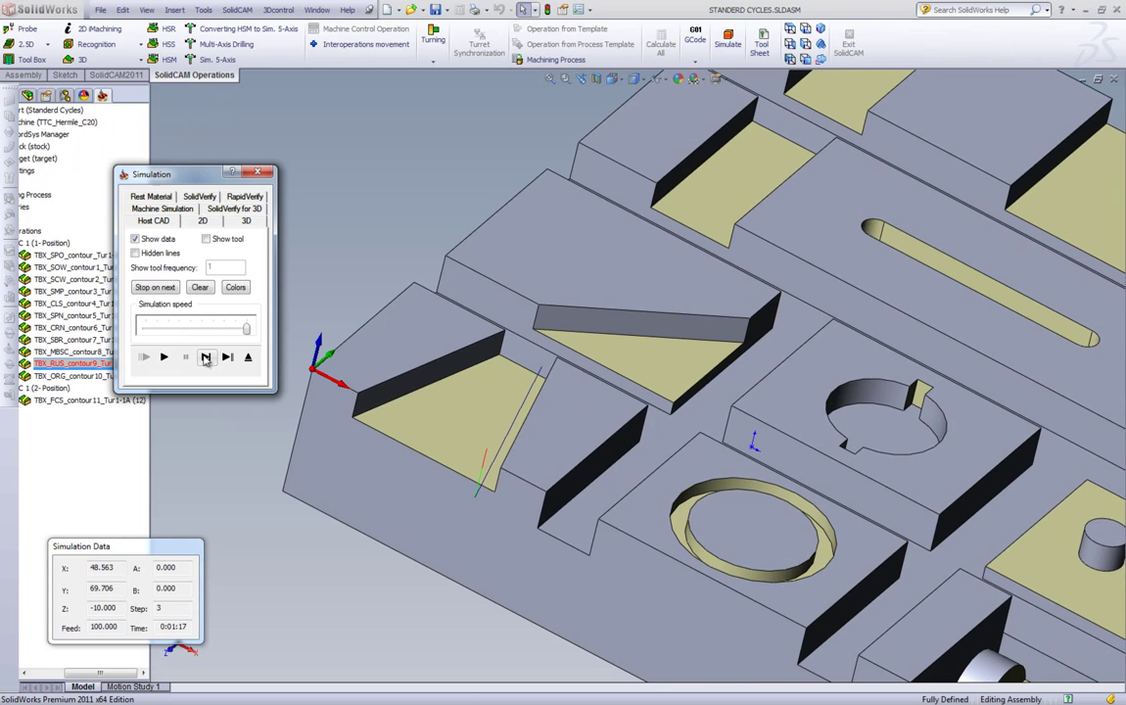
pyautogui.click(206, 357)
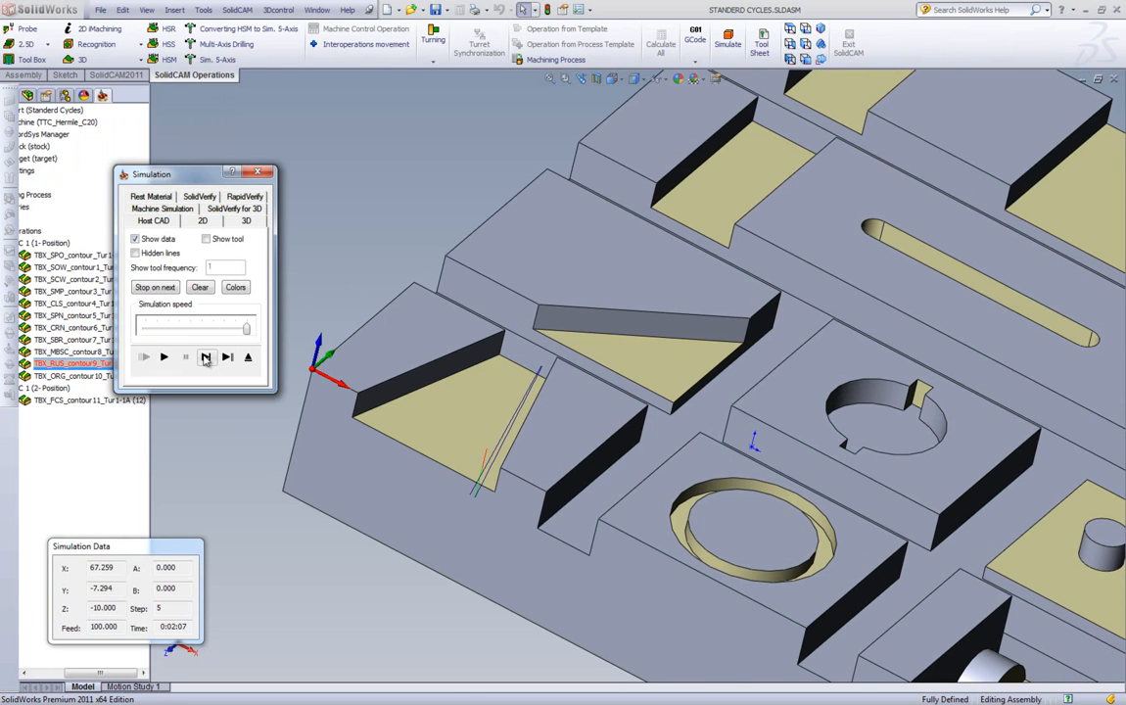
pyautogui.click(208, 357)
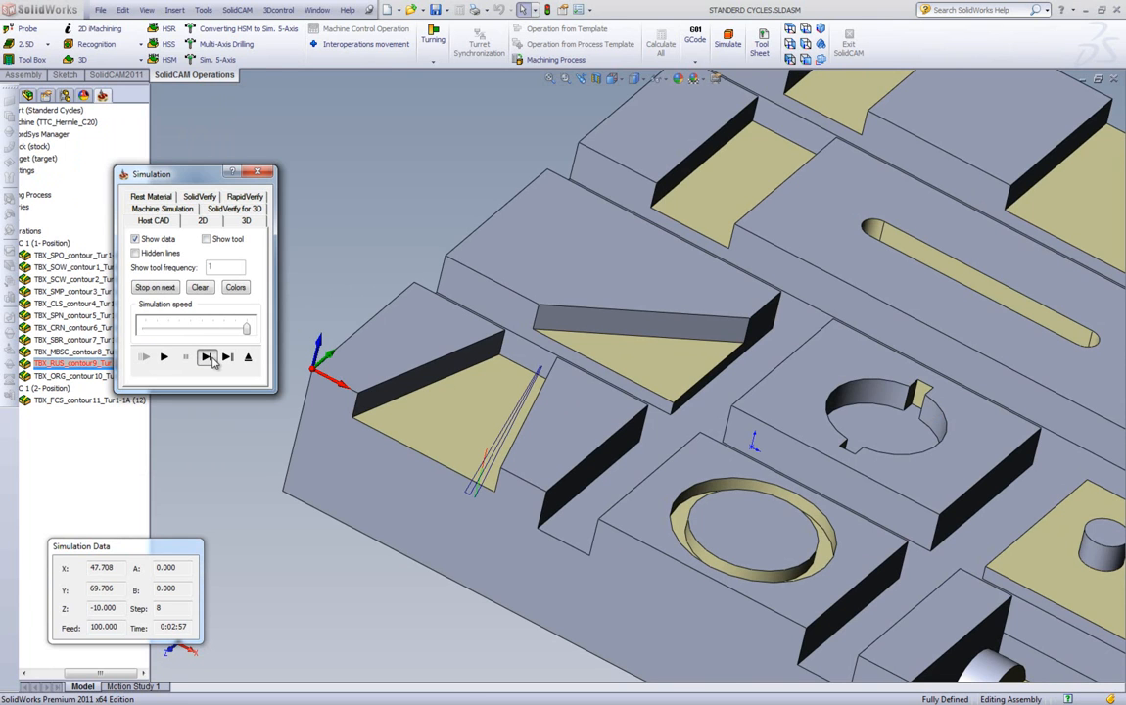
pyautogui.click(208, 356)
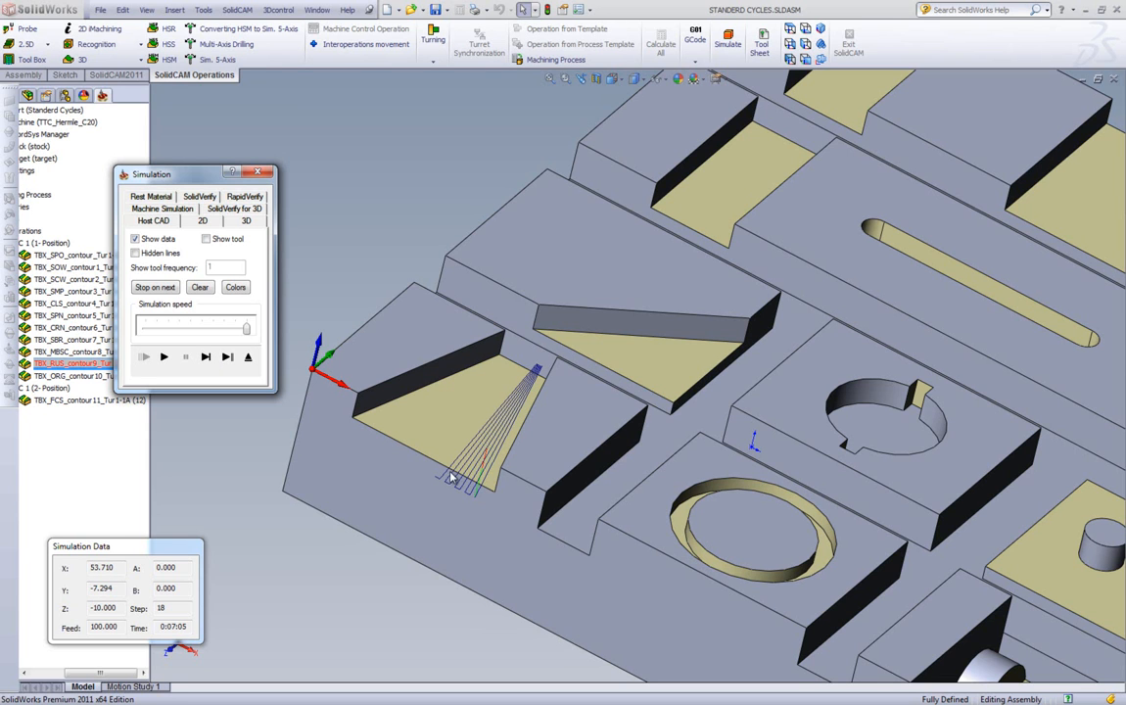
pyautogui.moveTo(298, 464)
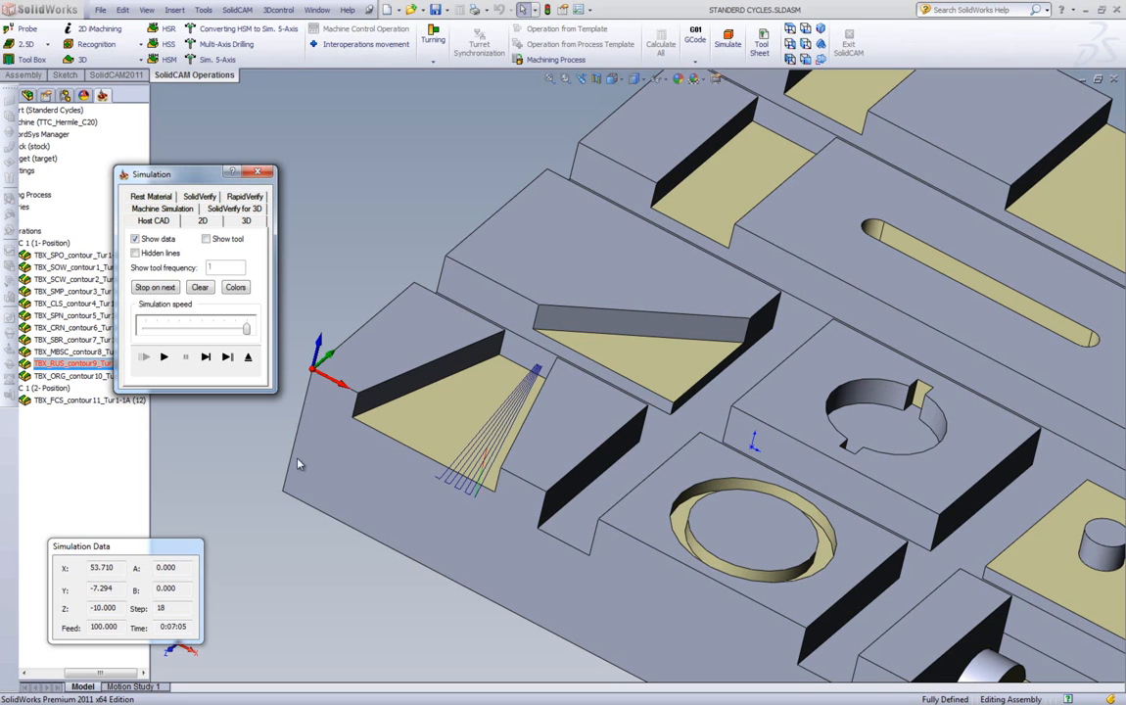
pyautogui.click(208, 356)
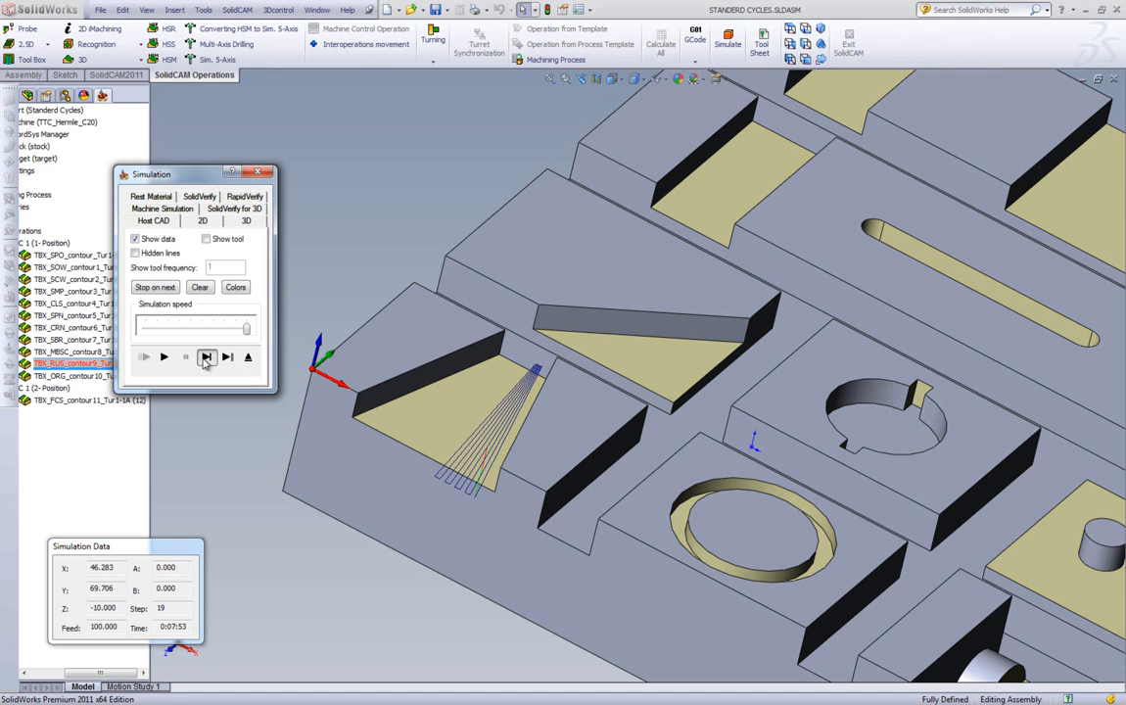
pyautogui.click(207, 357)
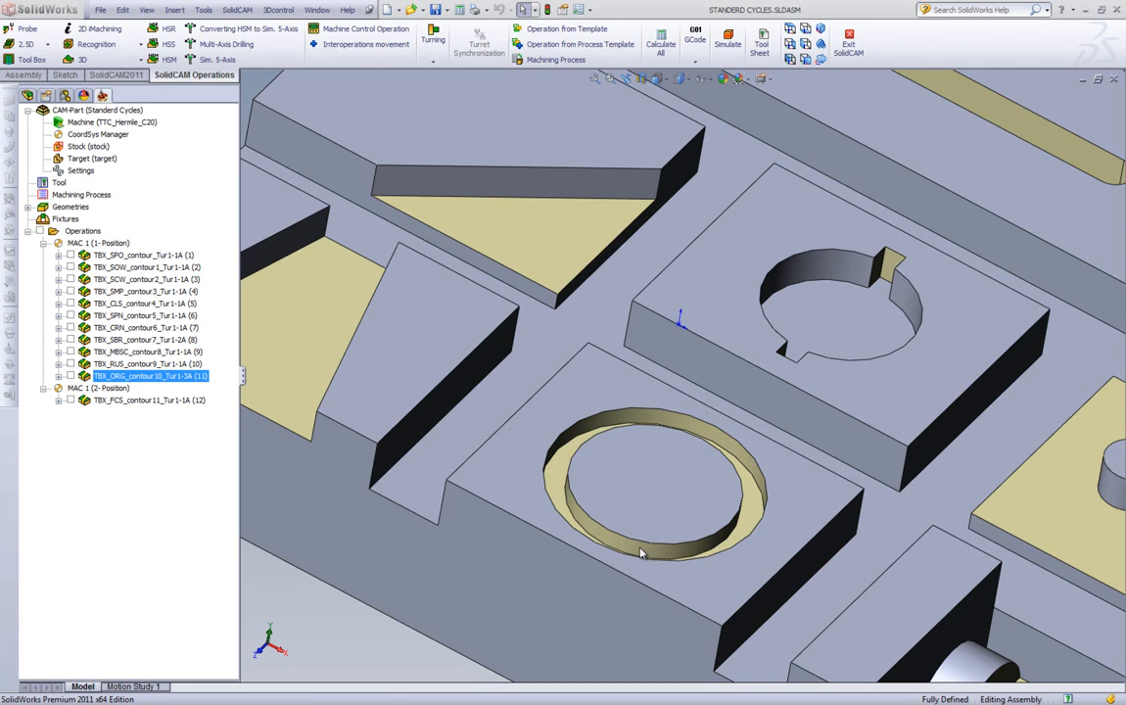
pyautogui.moveTo(715, 451)
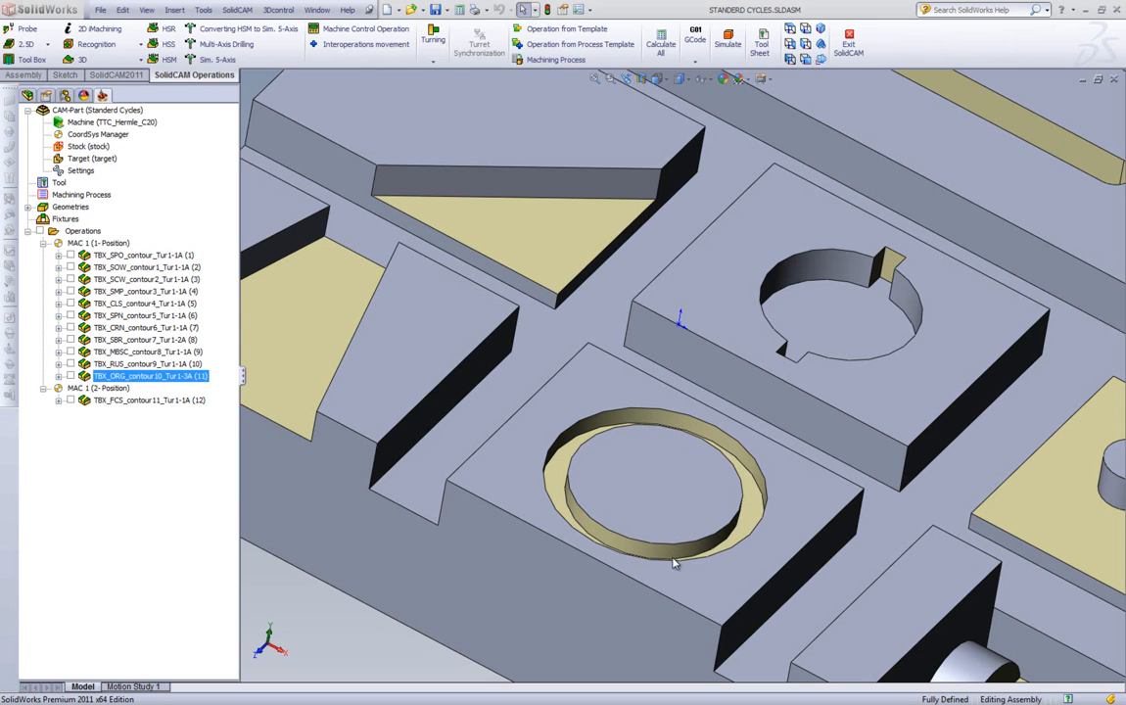
# - Open the O-ring operation and review its tool page: 4 mm end mill as tool number 3
pyautogui.doubleClick(147, 376)
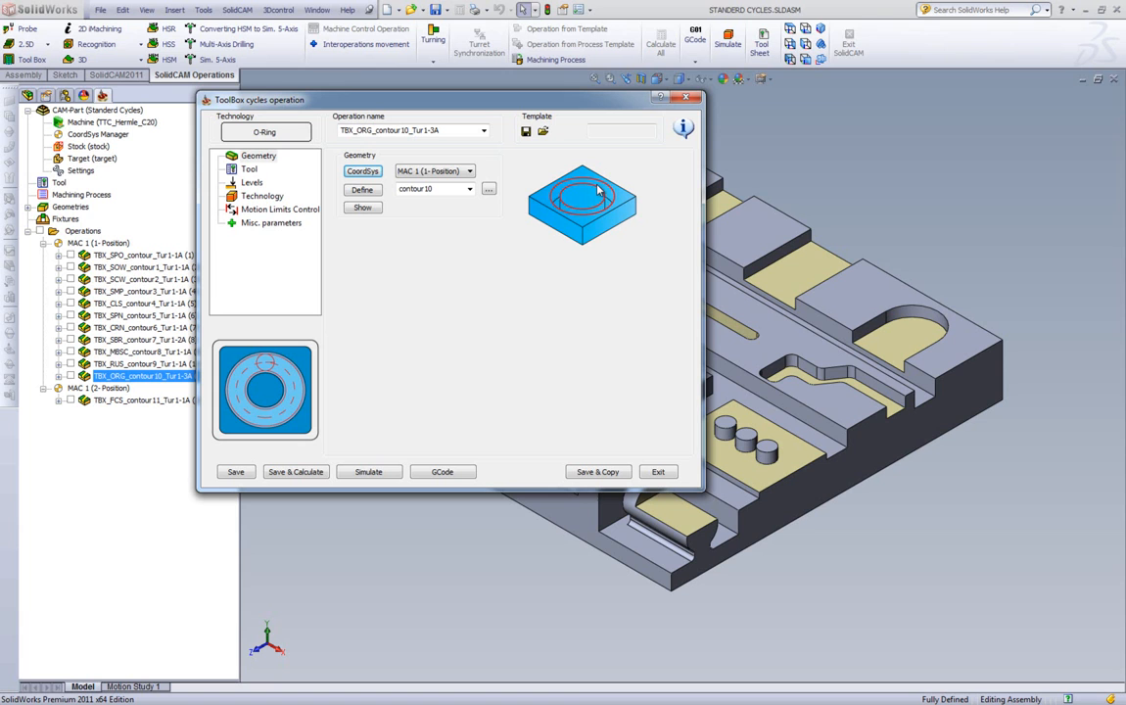
pyautogui.moveTo(593, 192)
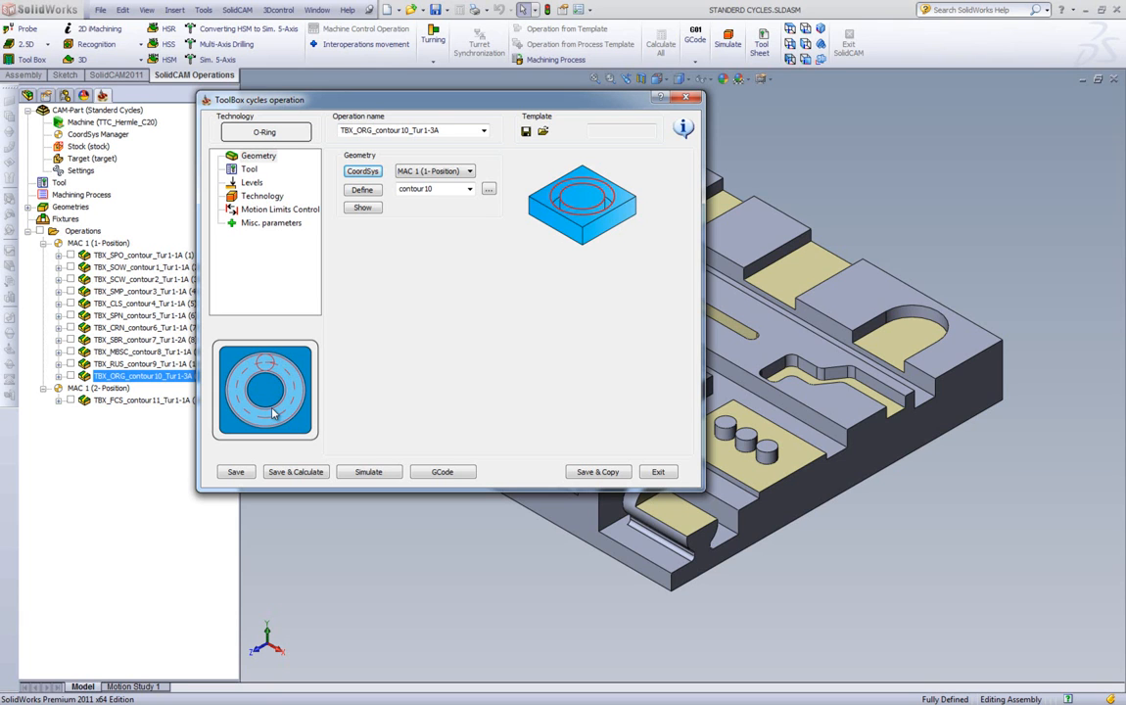
pyautogui.click(251, 168)
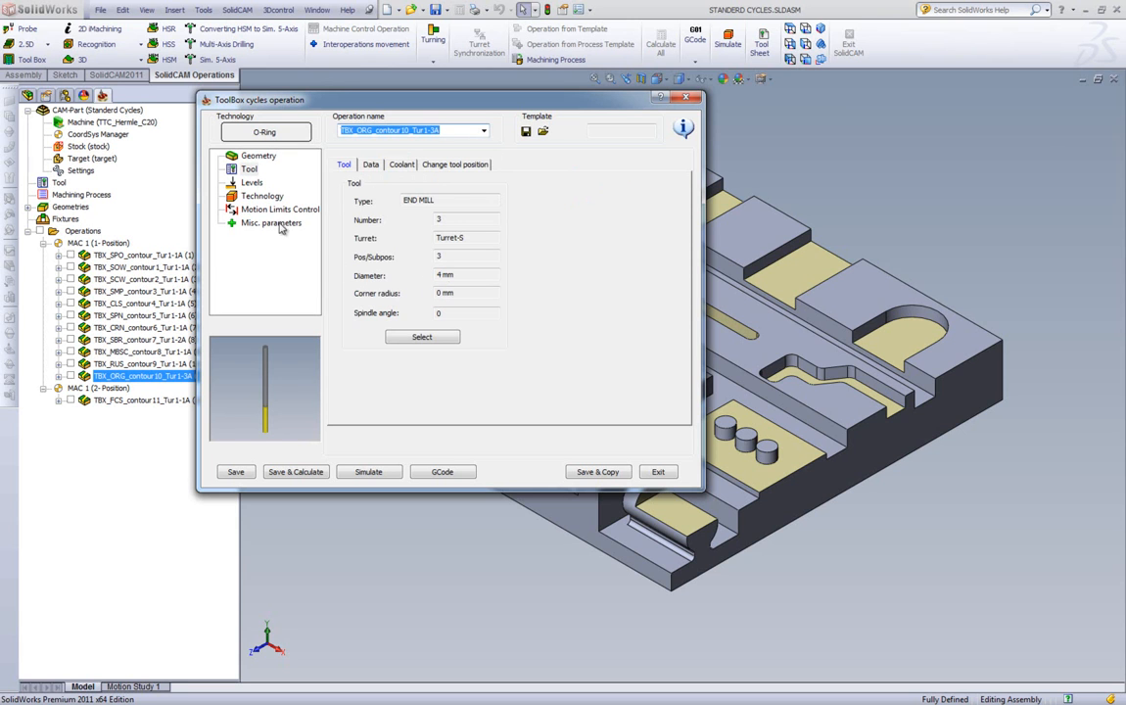
# - Show the O-ring technology page: rough step down 0, finish step down 2, wall and floor offsets 0
pyautogui.click(262, 196)
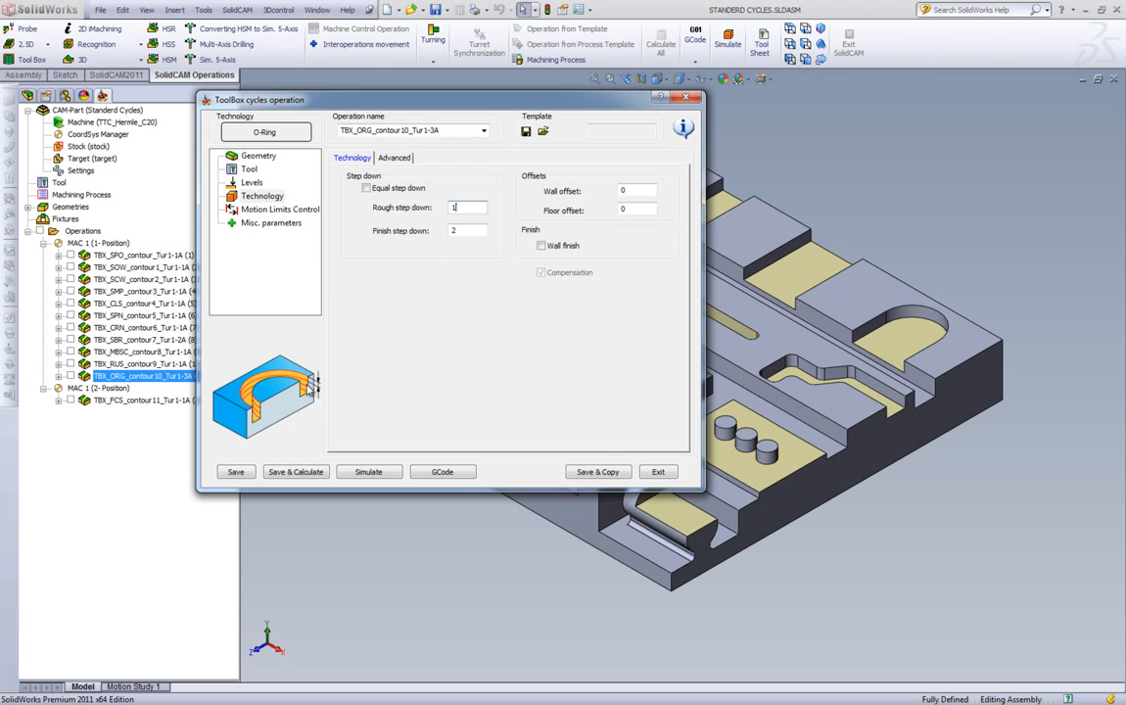
pyautogui.moveTo(310, 415)
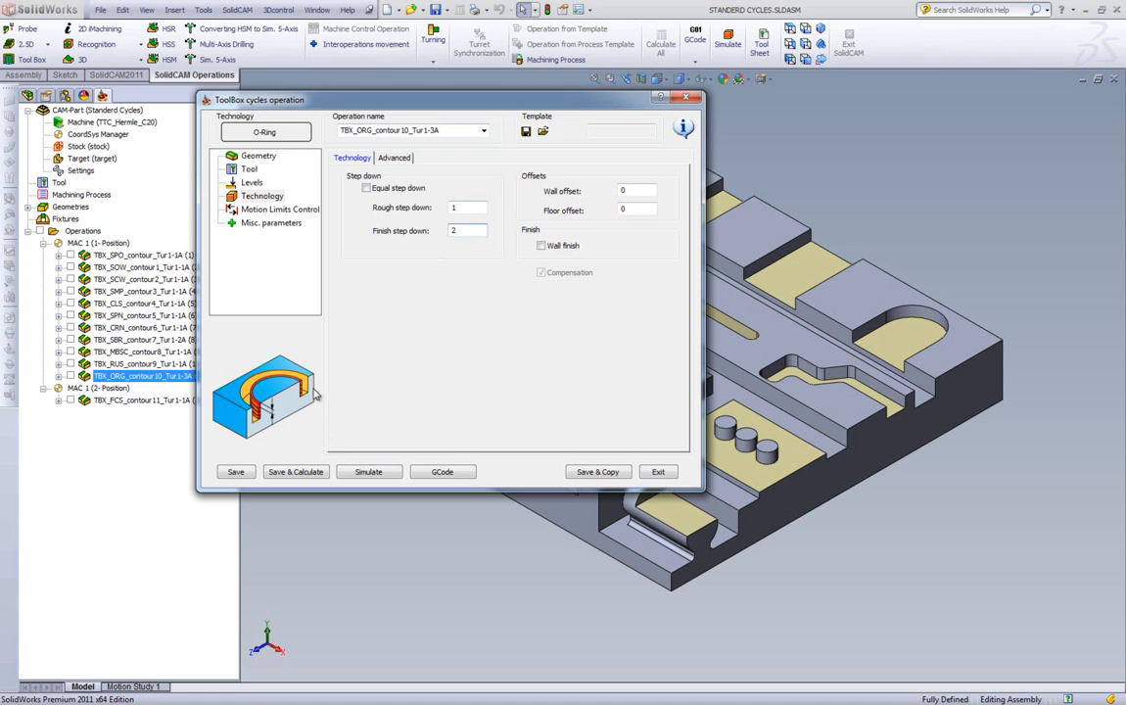
pyautogui.moveTo(313, 388)
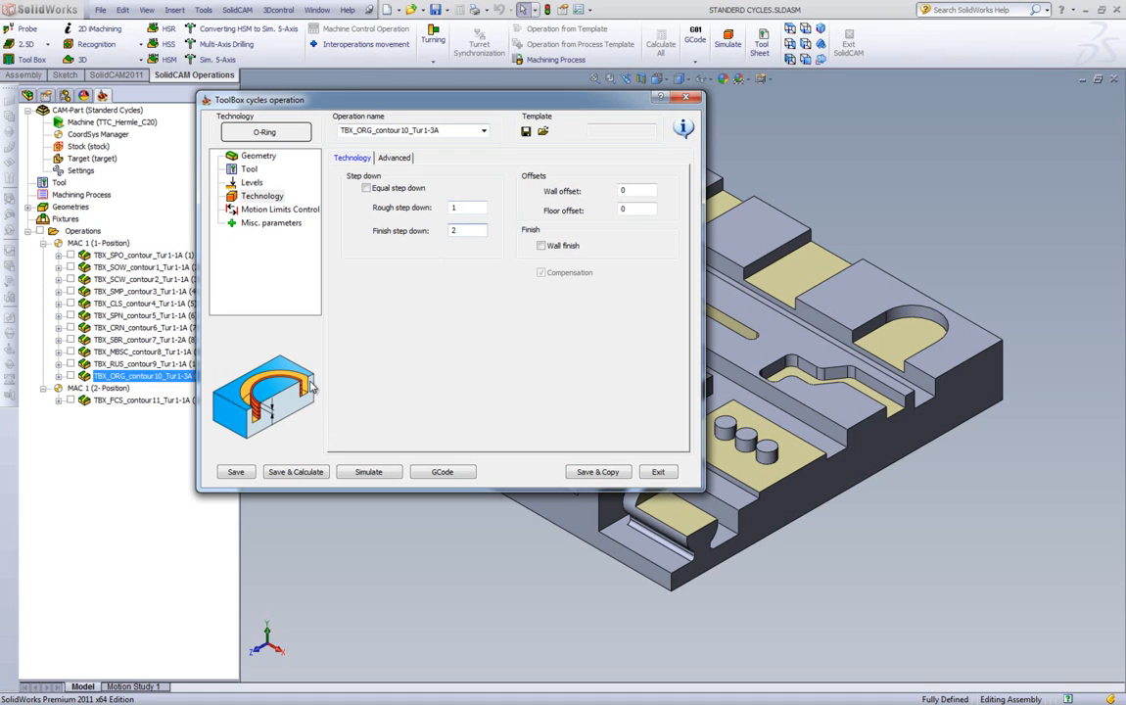
pyautogui.moveTo(458, 266)
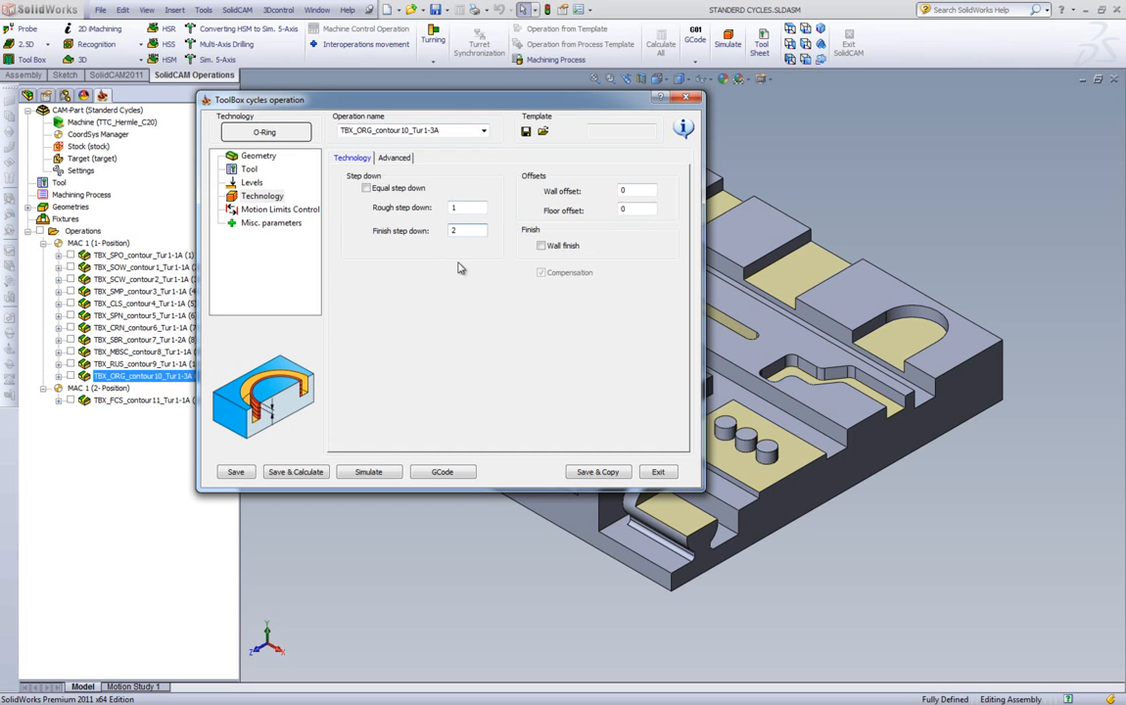
pyautogui.moveTo(380, 388)
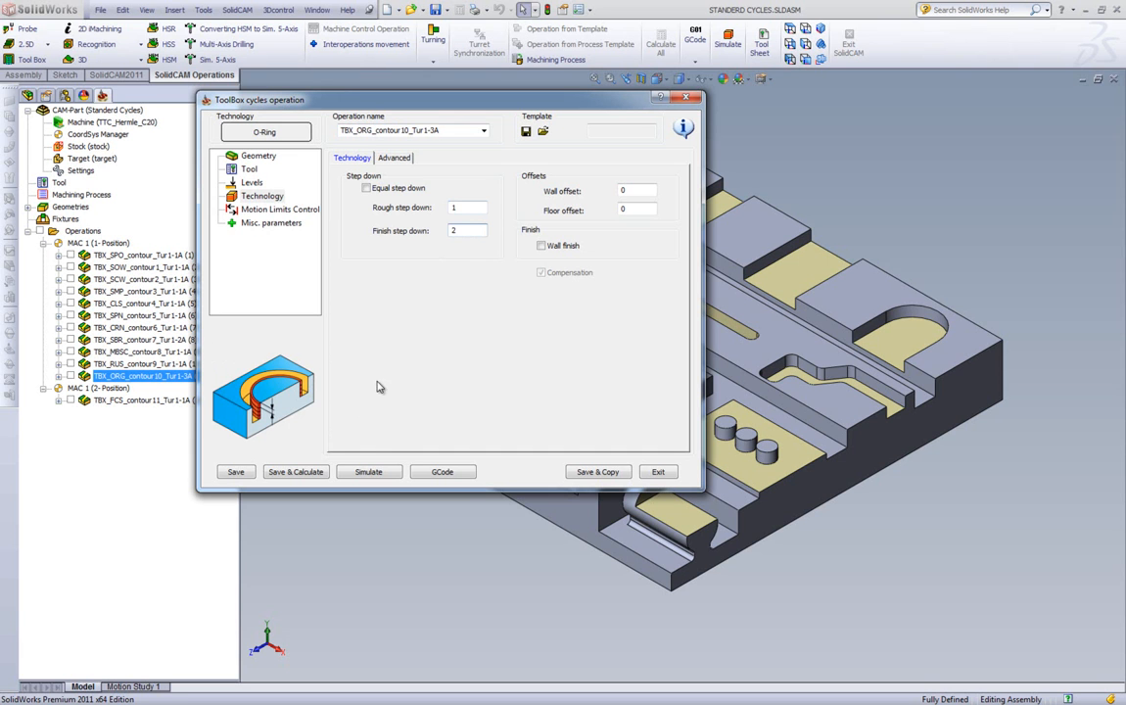
# - Simulate the O-ring operation in Host CAD, stepping the tool around the circular ring groove
pyautogui.click(368, 470)
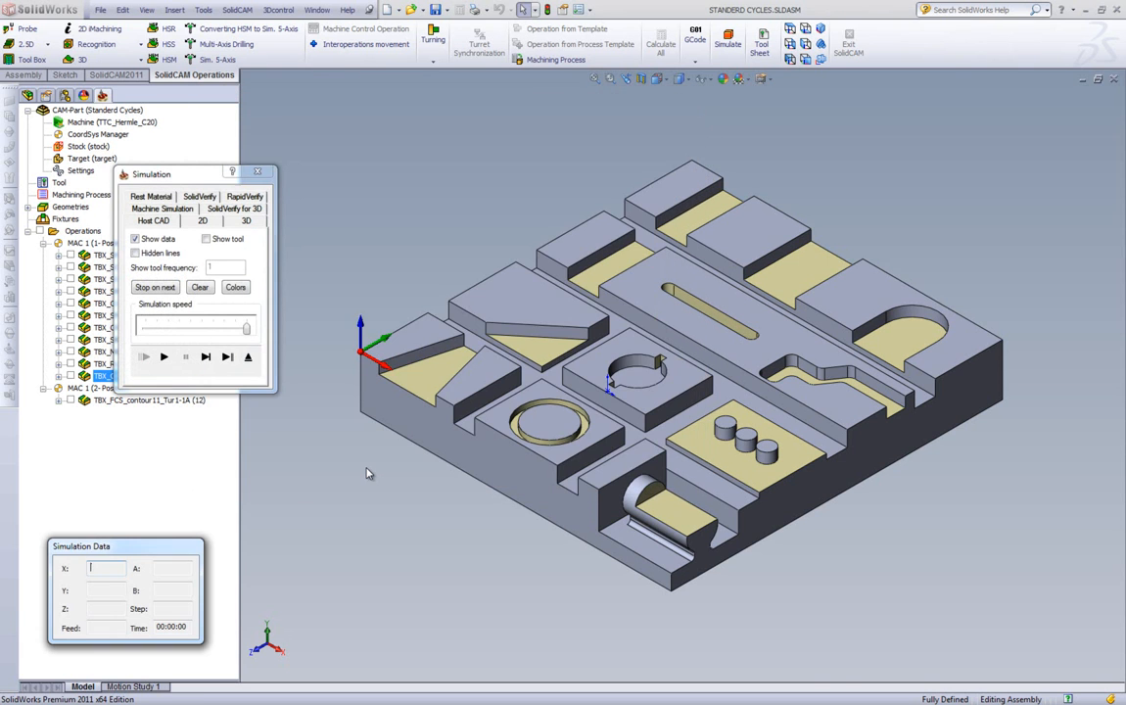
pyautogui.click(206, 357)
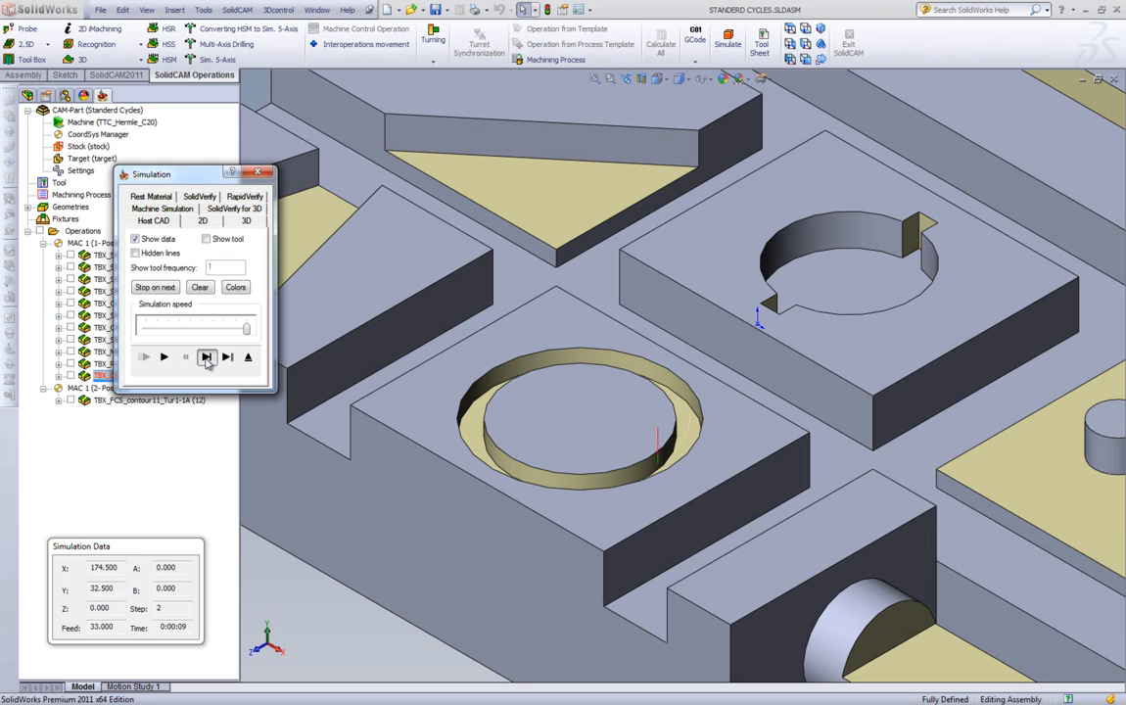
pyautogui.click(208, 356)
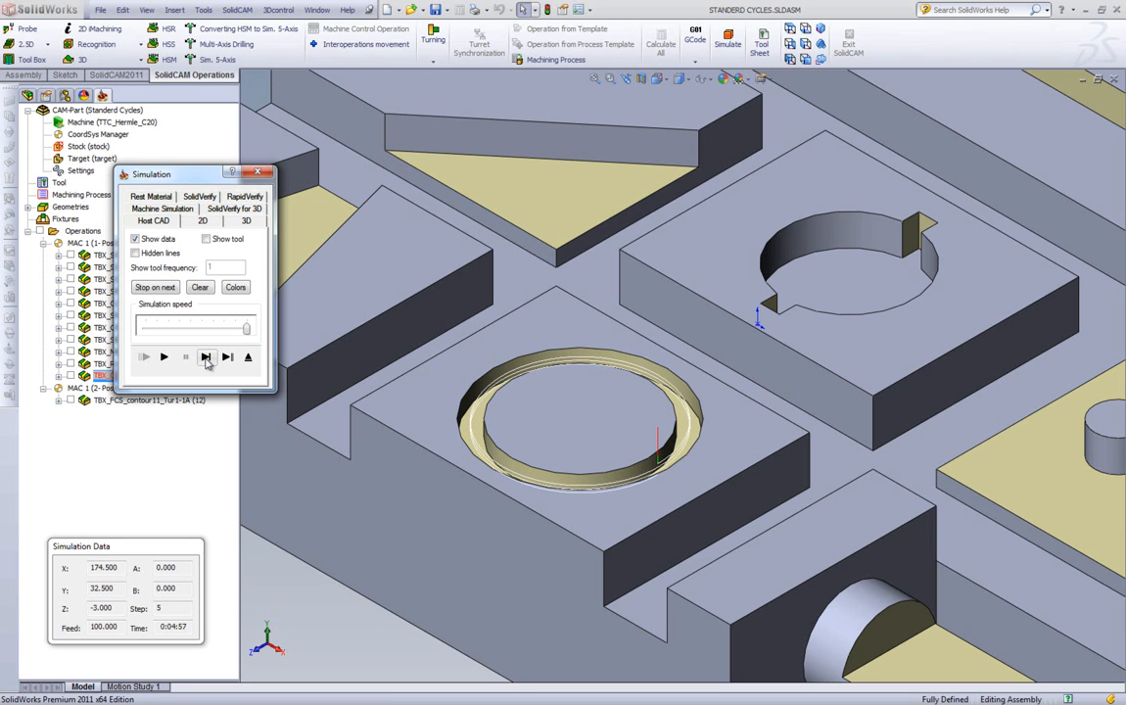
pyautogui.click(205, 356)
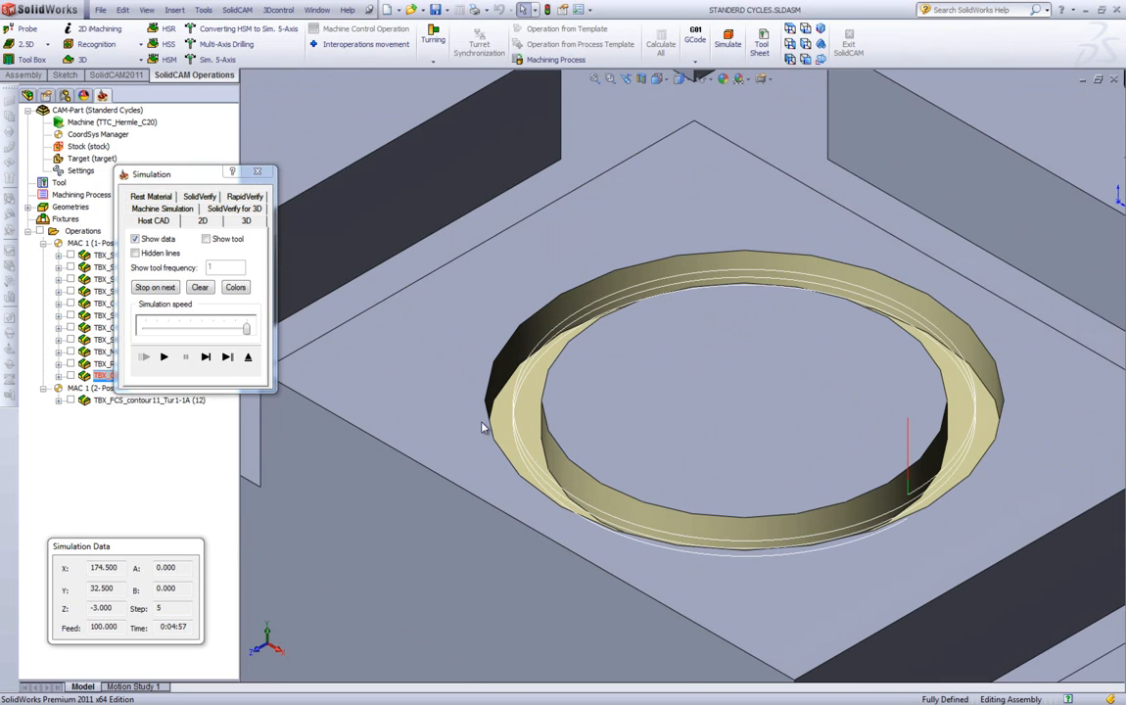
pyautogui.click(206, 357)
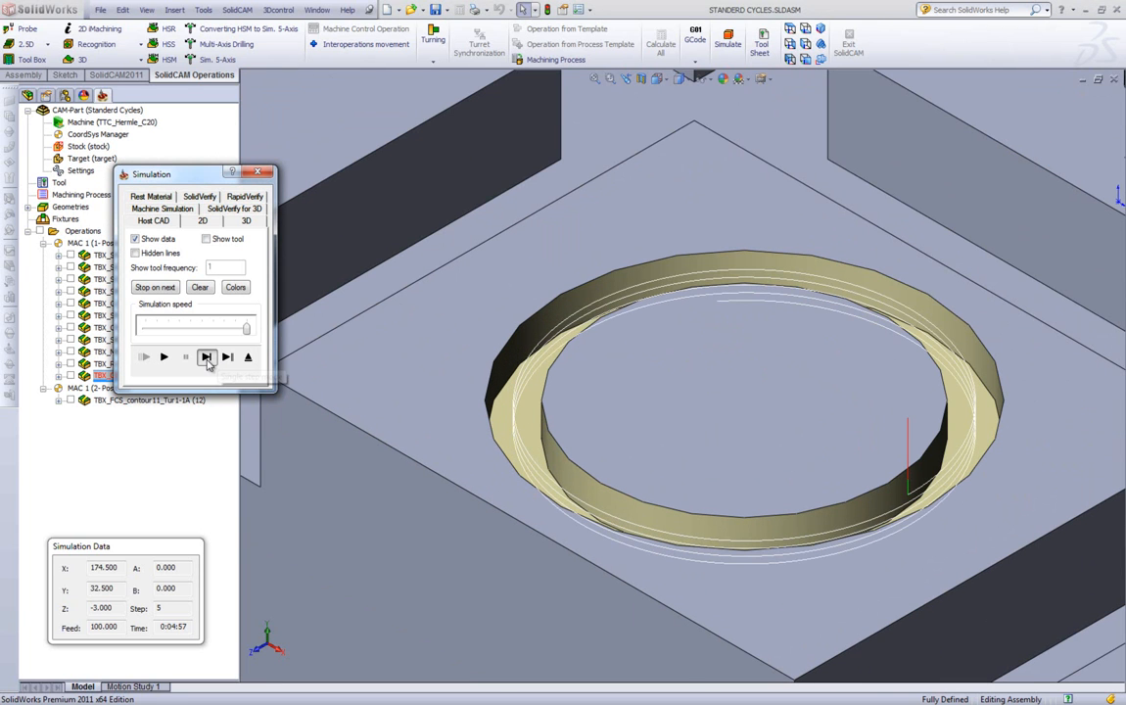
pyautogui.click(206, 357)
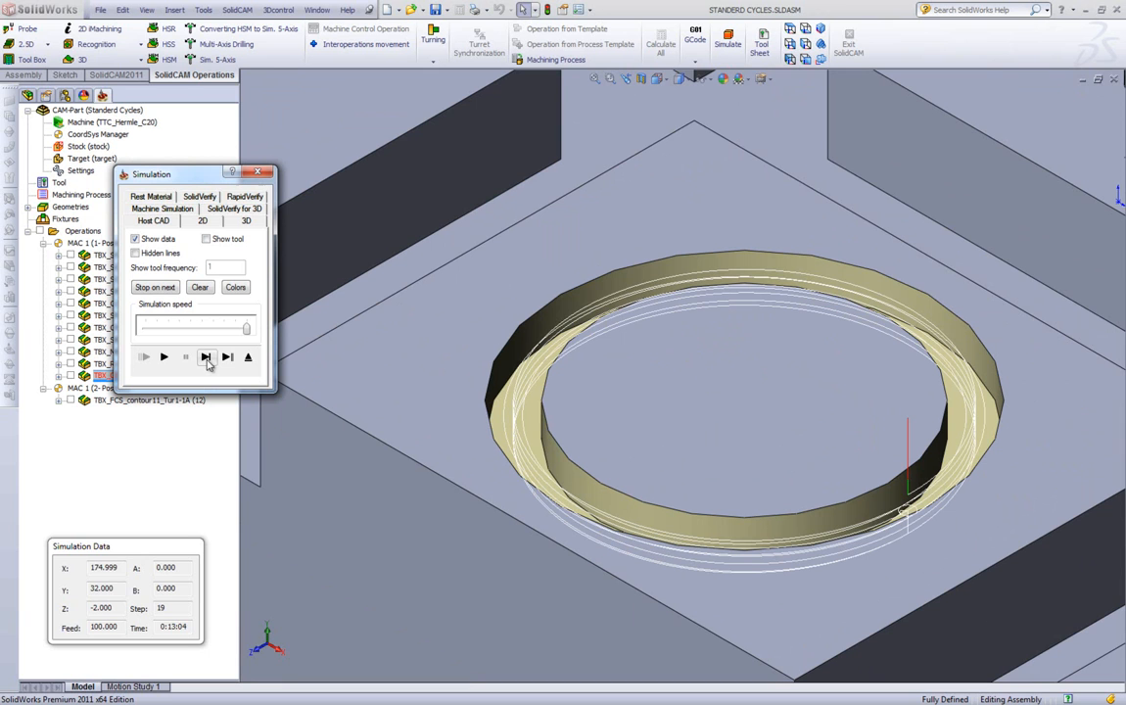
pyautogui.click(205, 357)
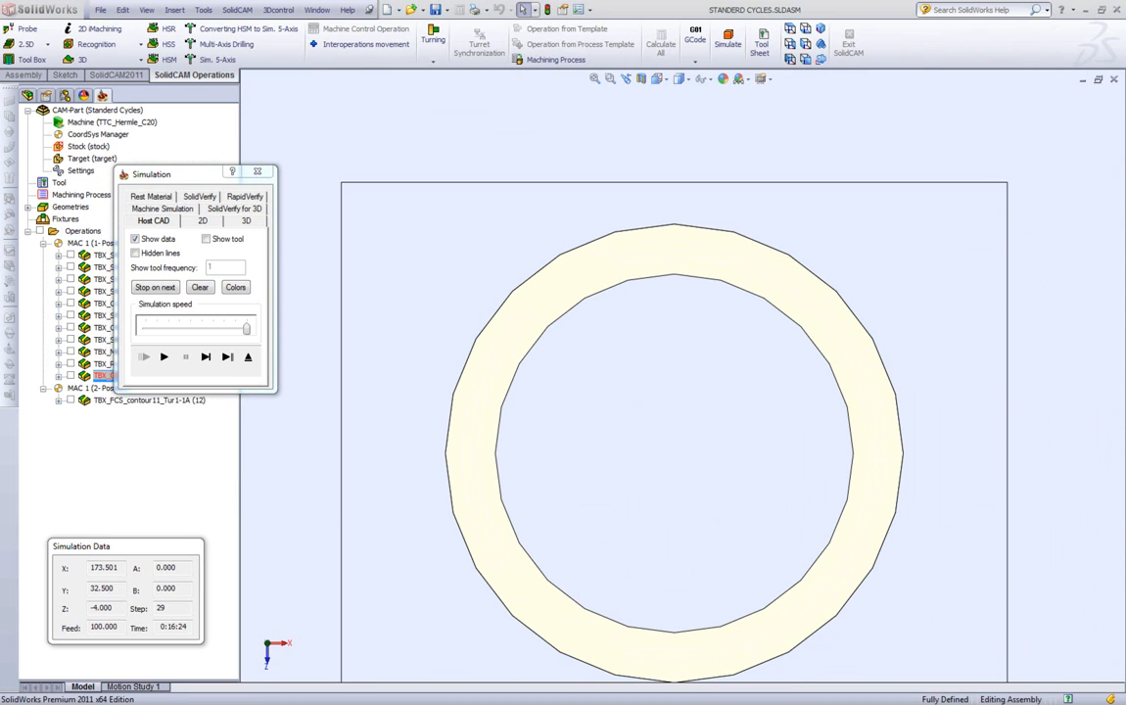
# - Replay the O-ring groove toolpath from the top view, then exit the Simulation window
pyautogui.click(165, 356)
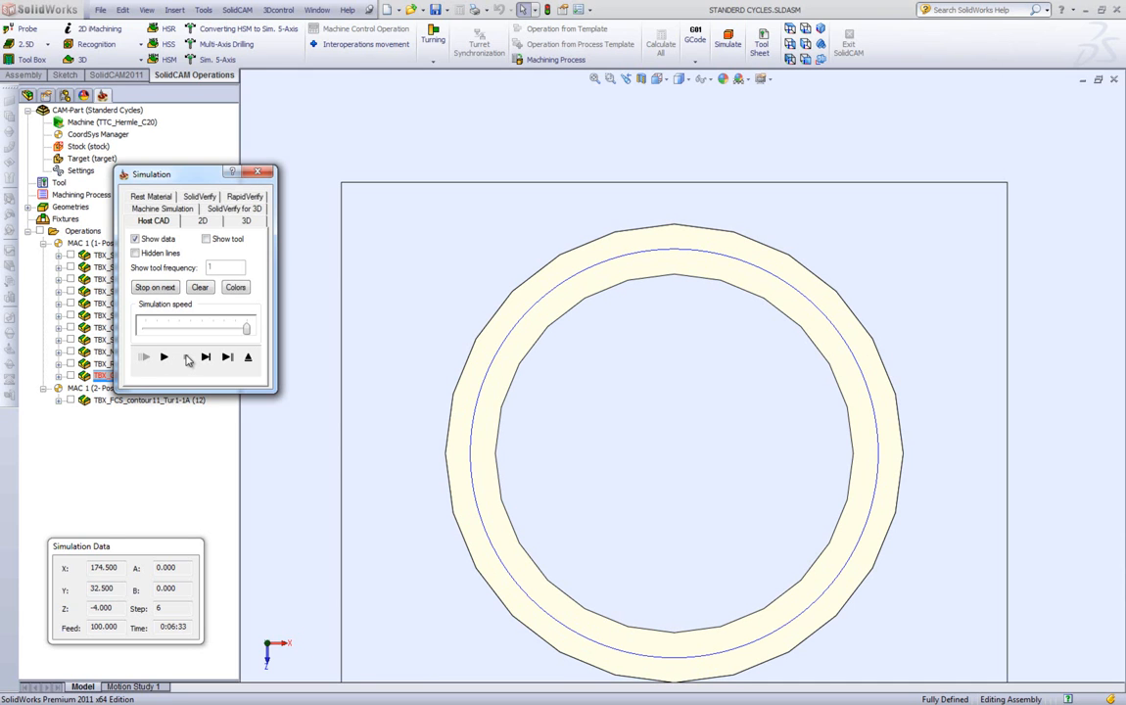
pyautogui.click(164, 357)
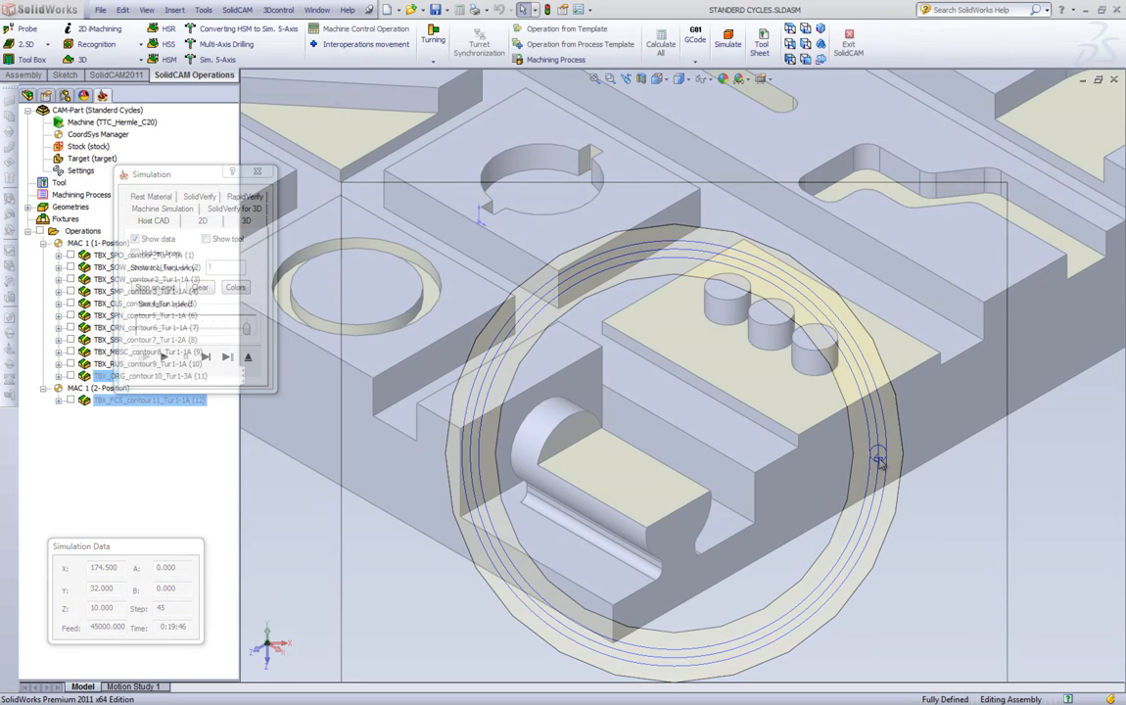
pyautogui.click(256, 172)
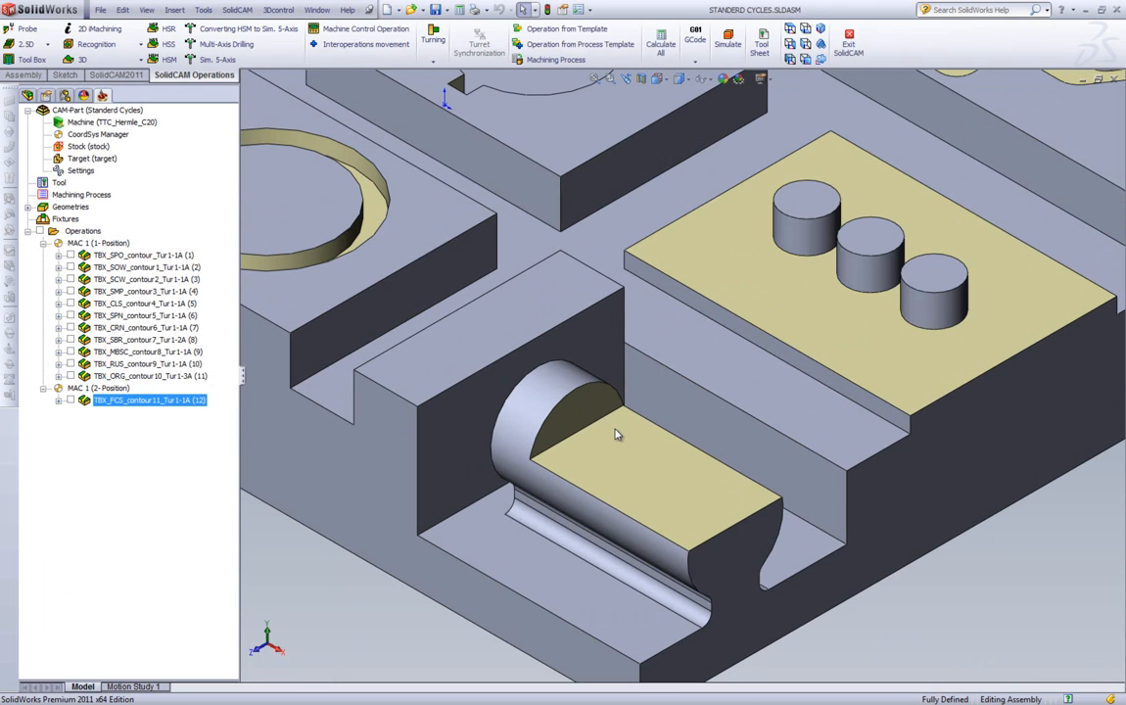
pyautogui.moveTo(631, 470)
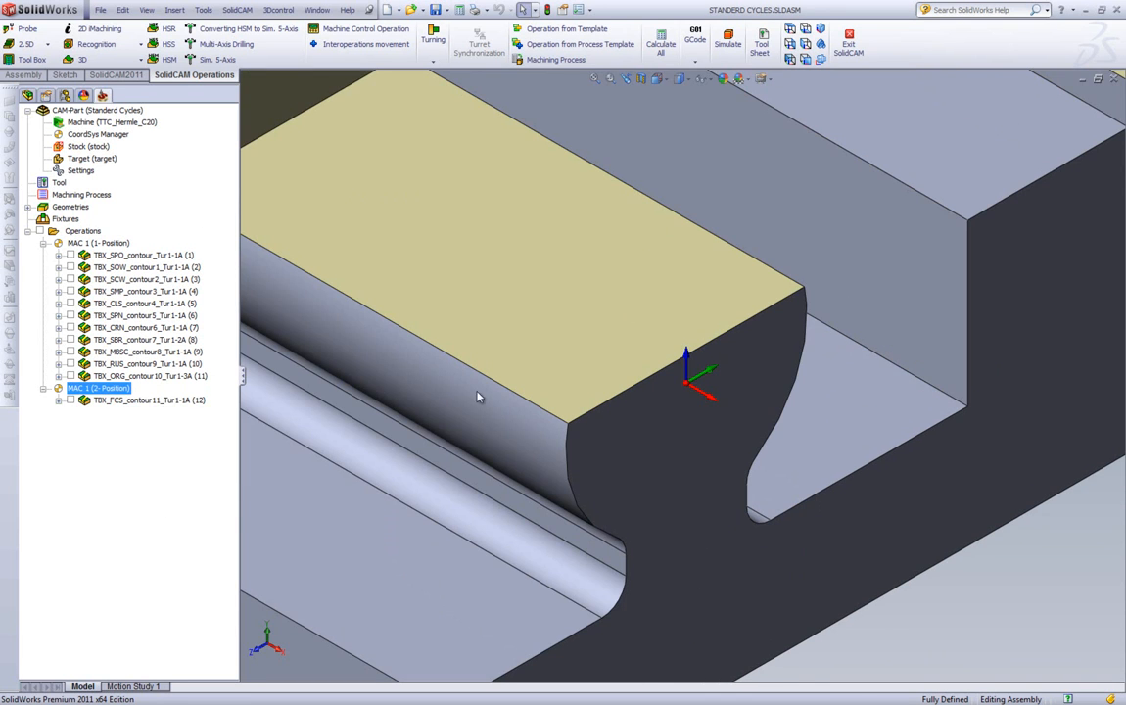
pyautogui.moveTo(638, 445)
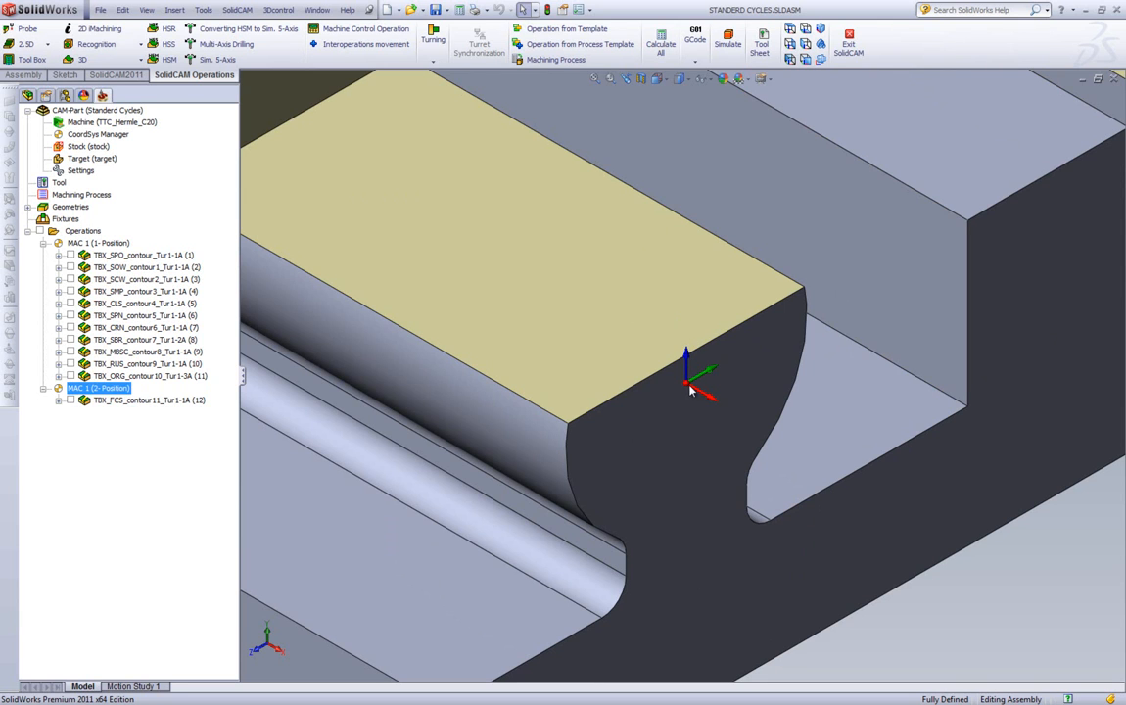
pyautogui.moveTo(674, 410)
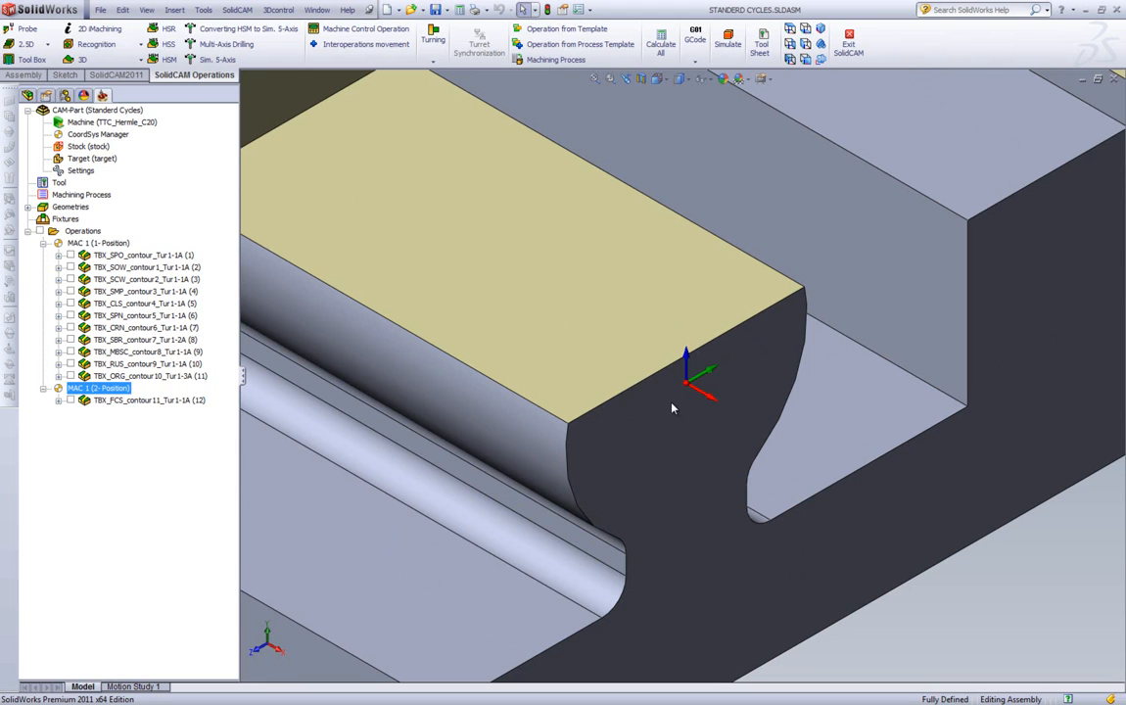
pyautogui.moveTo(584, 461)
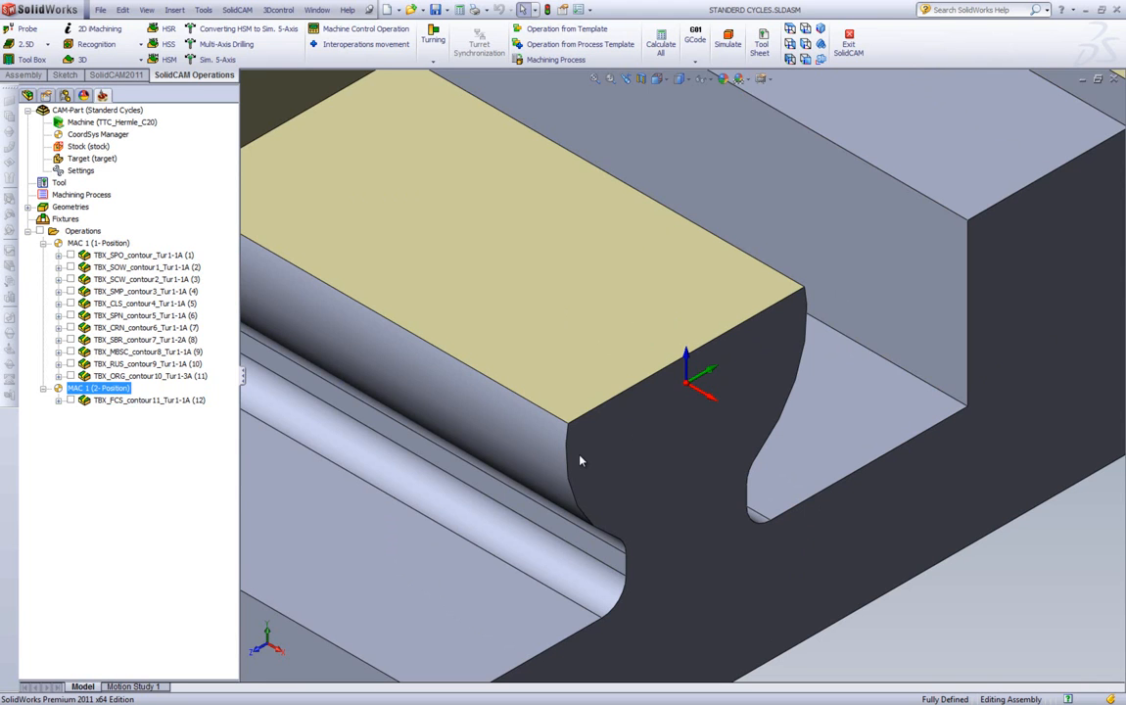
pyautogui.moveTo(125, 409)
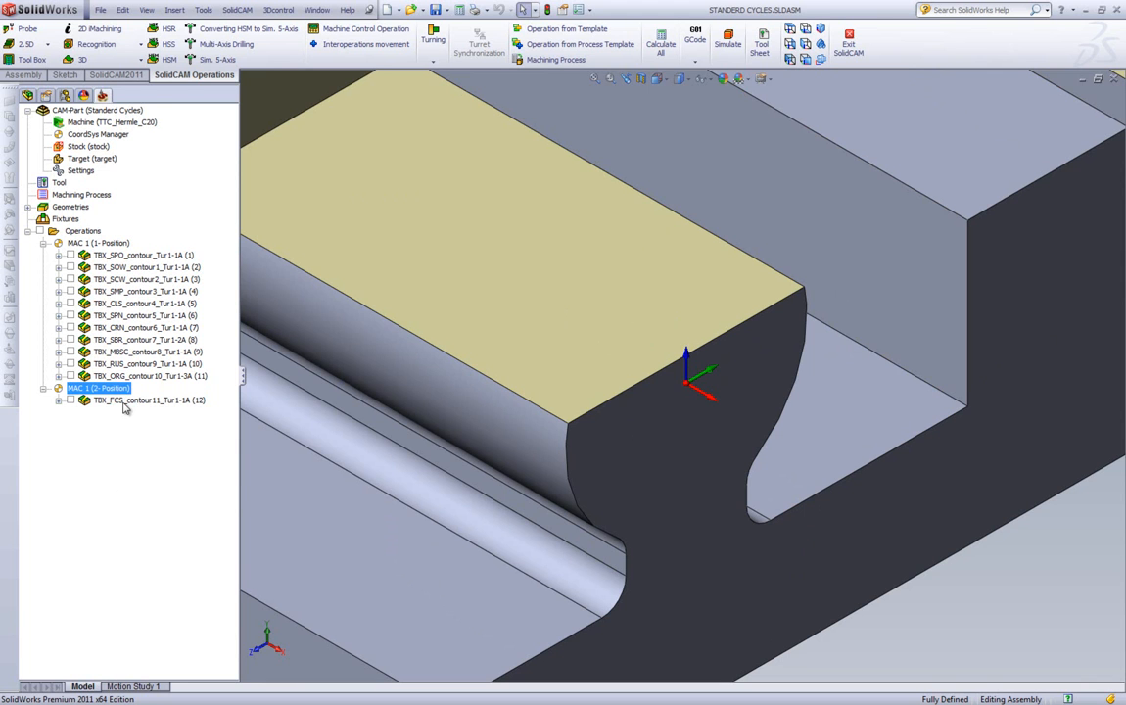
# - Open the FCS operation, keep the flattened-surface-on-cylinder cycle, and review its 10 mm end mill tool 1
pyautogui.doubleClick(147, 400)
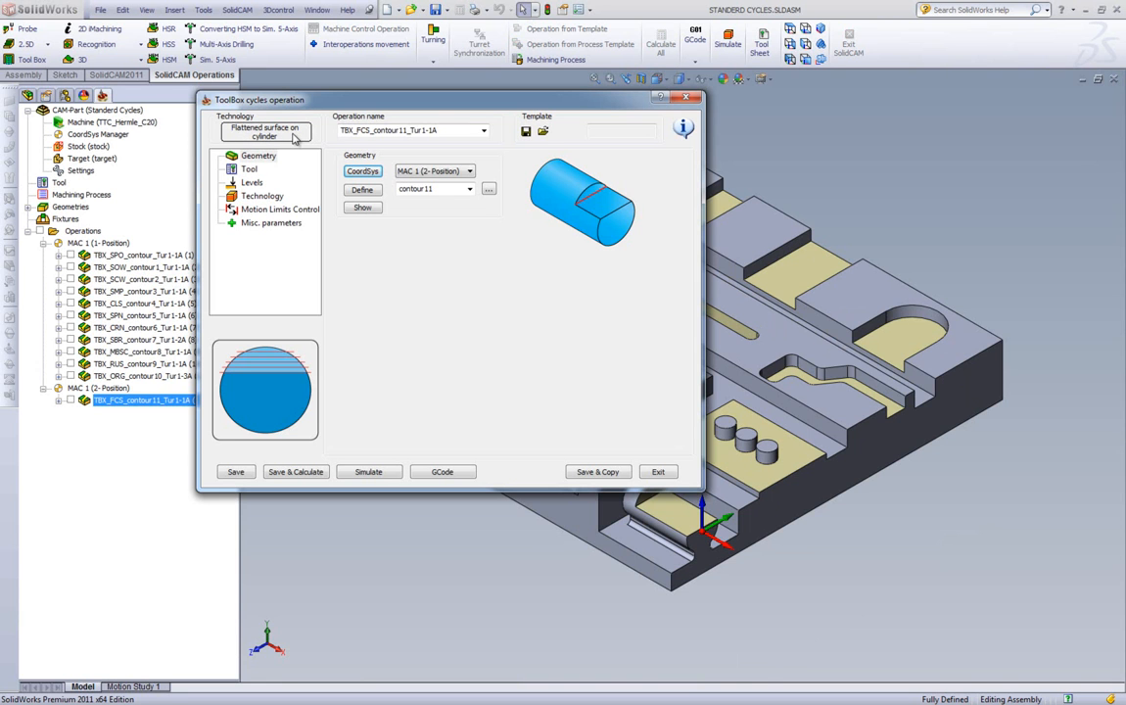
pyautogui.click(278, 134)
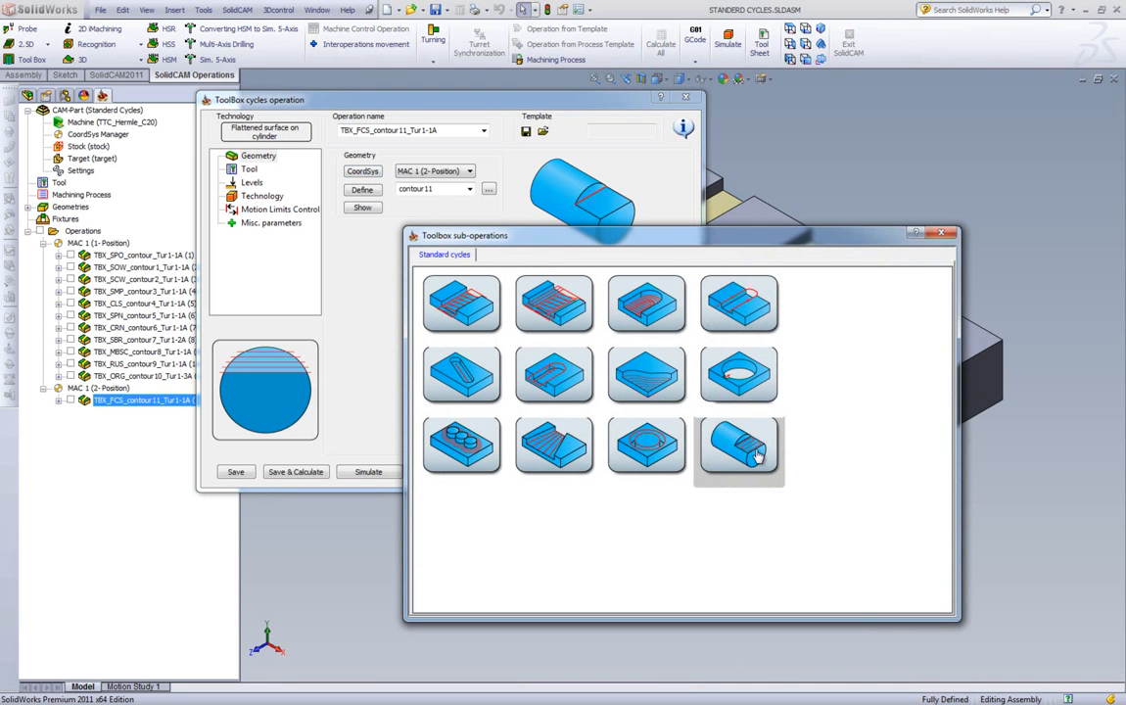
pyautogui.click(738, 447)
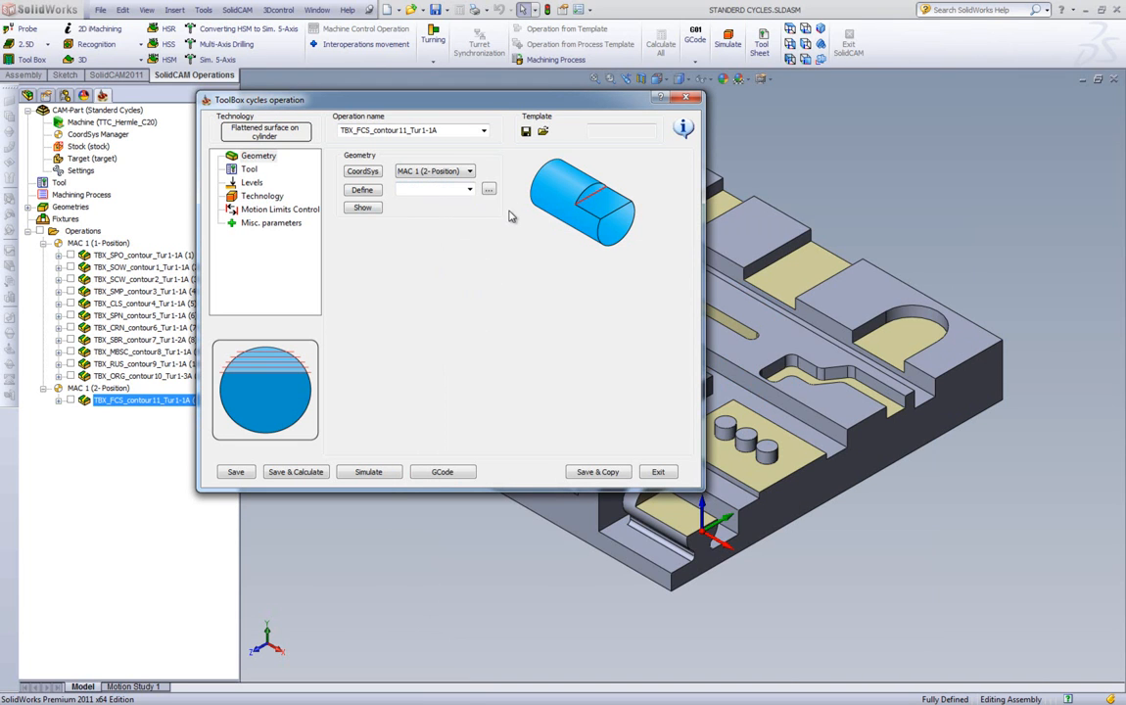
pyautogui.moveTo(585, 205)
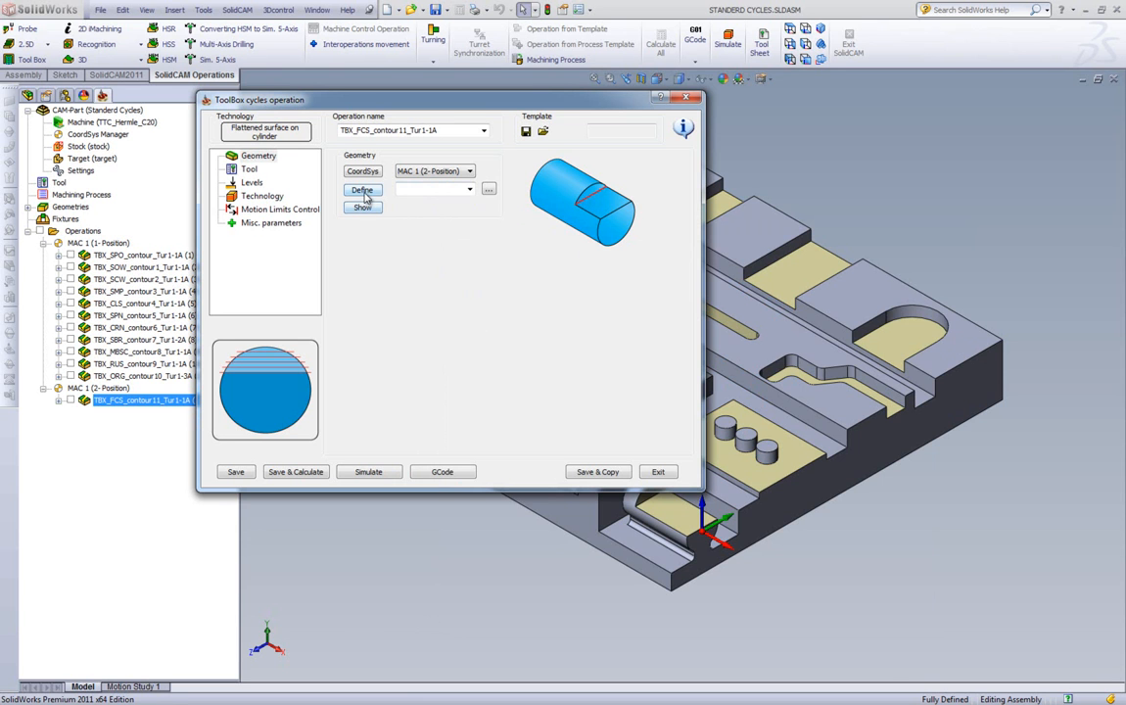
pyautogui.click(362, 188)
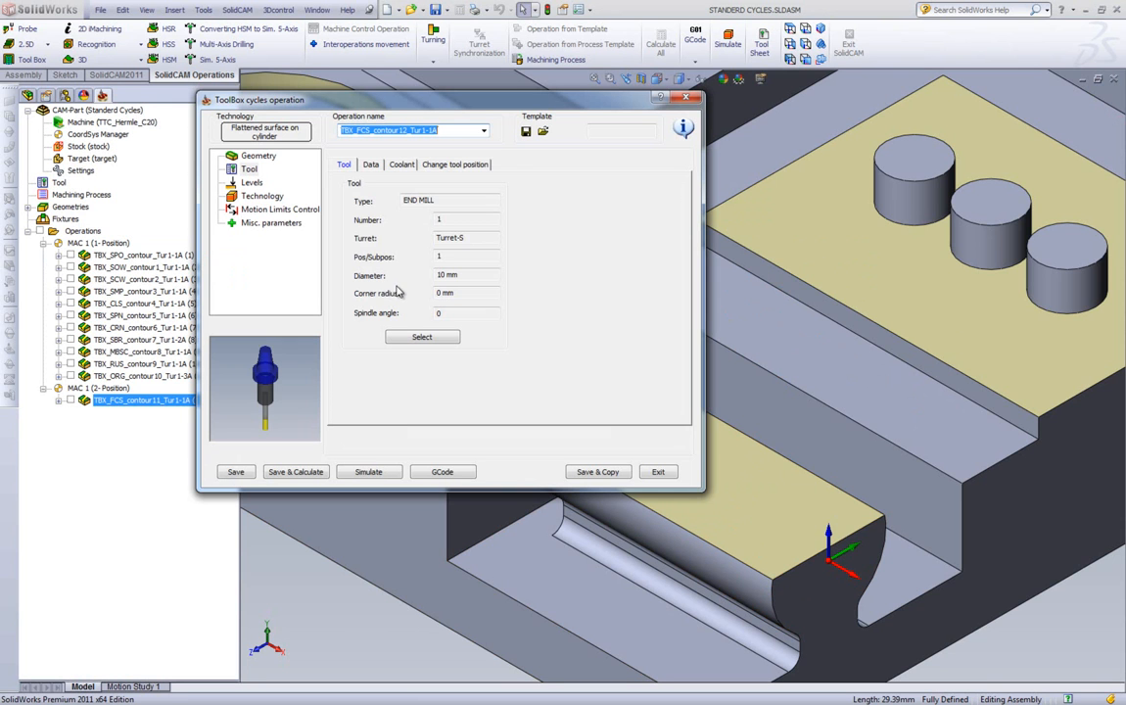
# - Review the milling levels, then the technology page: step down 1, cylinder diameter 30, zigzag direction
pyautogui.click(250, 182)
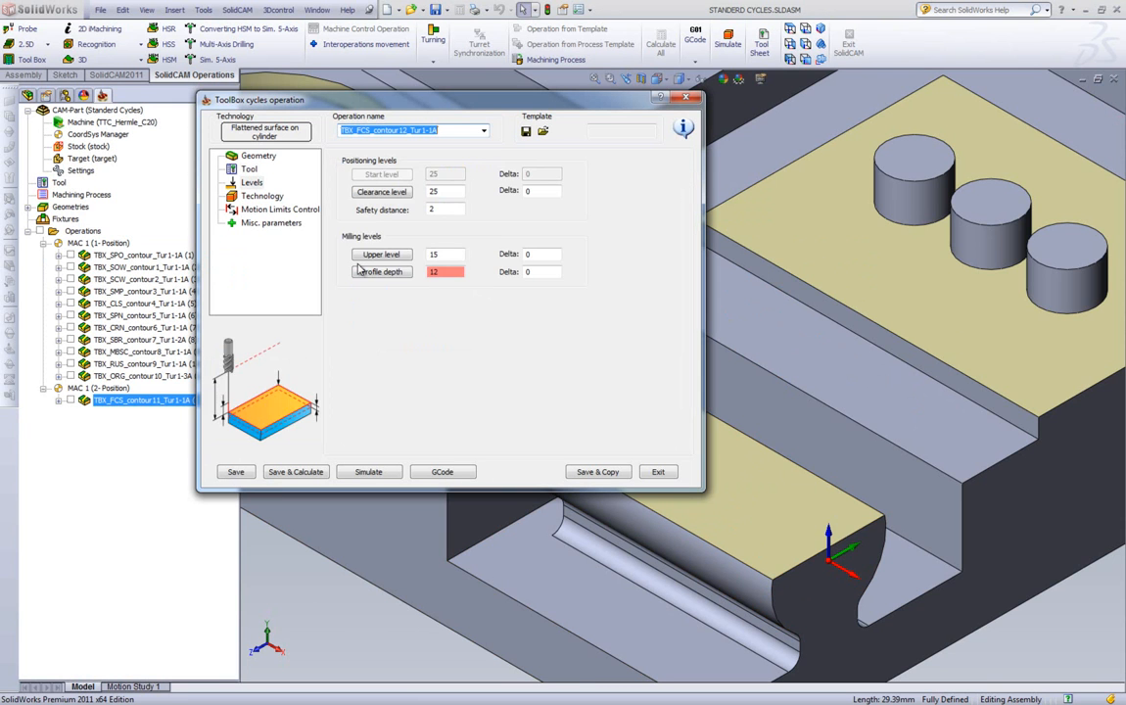
pyautogui.moveTo(380, 355)
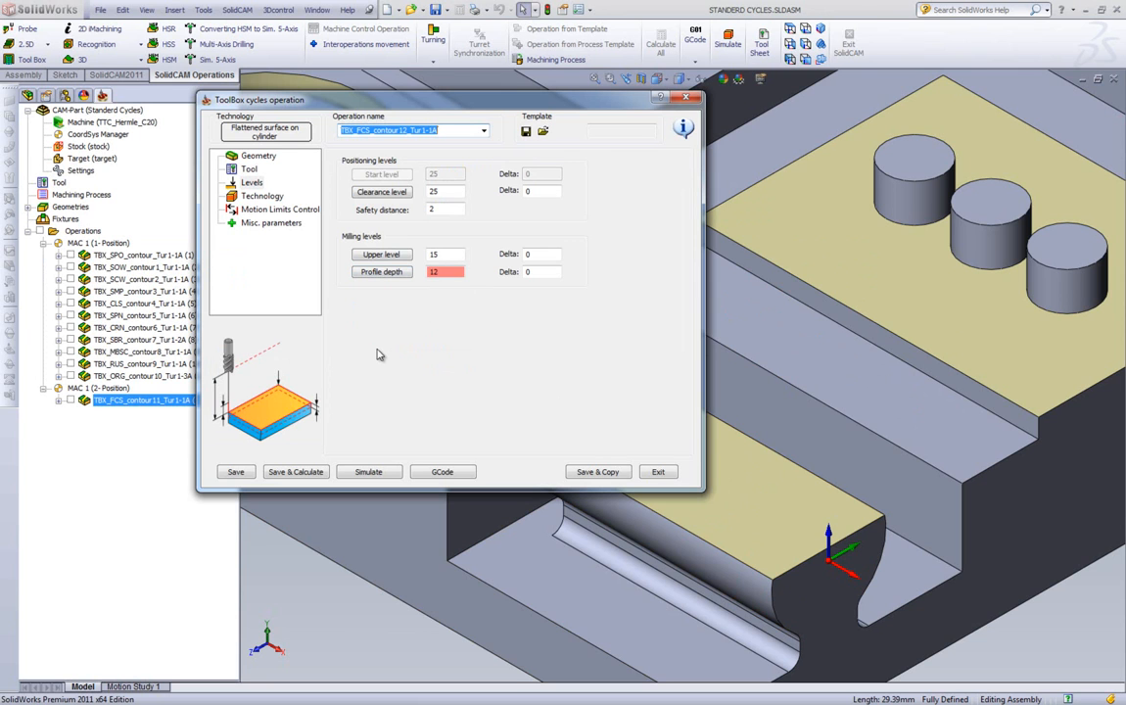
pyautogui.click(262, 195)
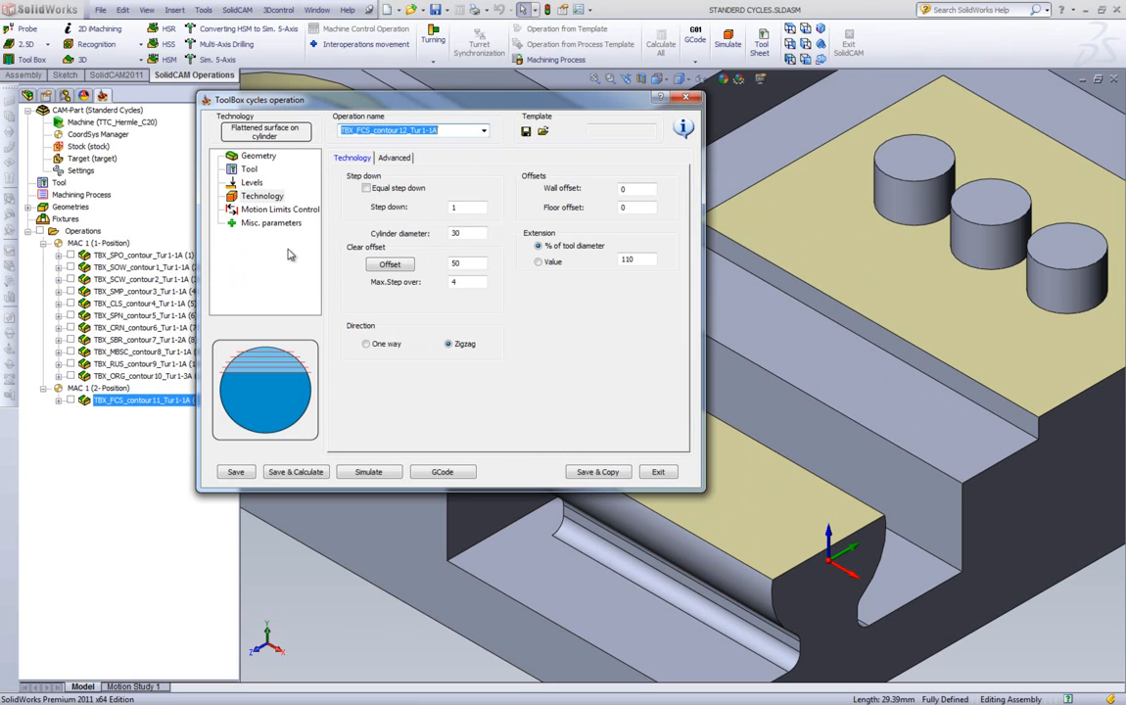
pyautogui.moveTo(314, 272)
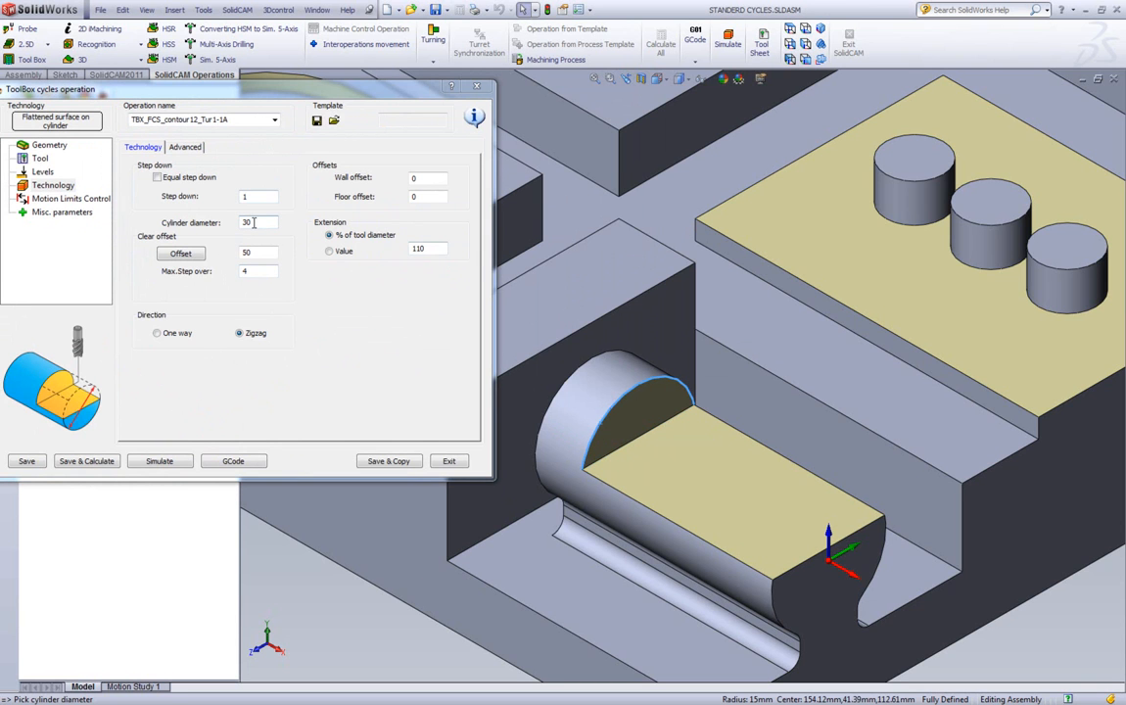
pyautogui.moveTo(235, 227)
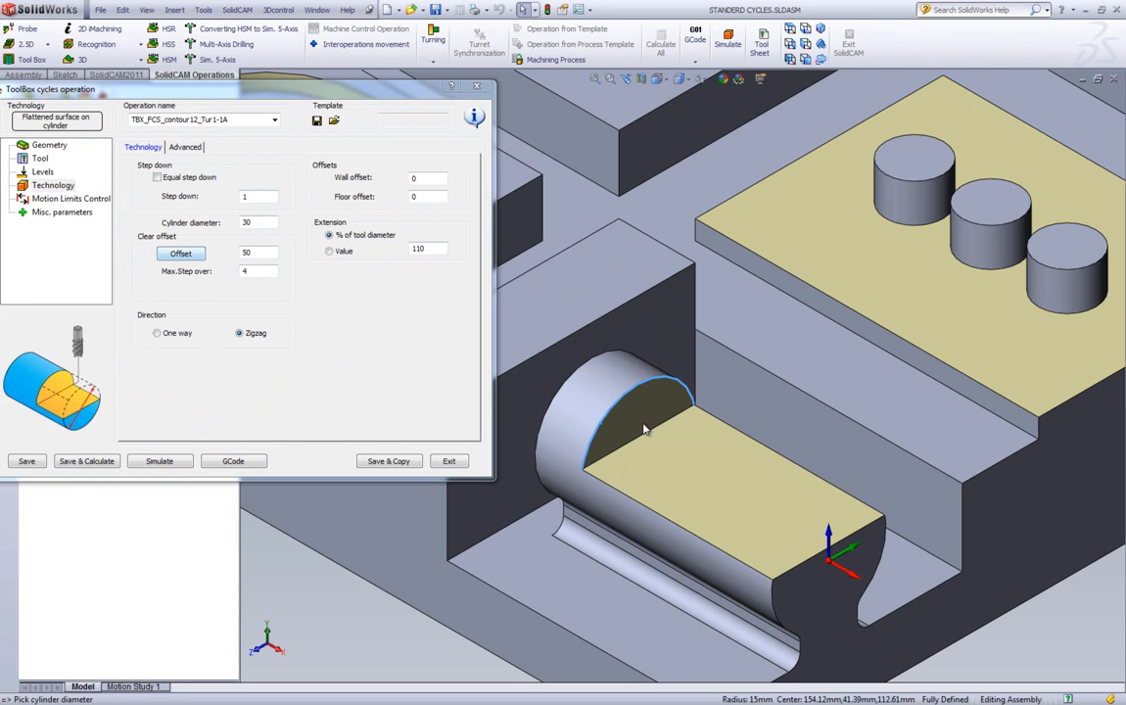
pyautogui.moveTo(877, 564)
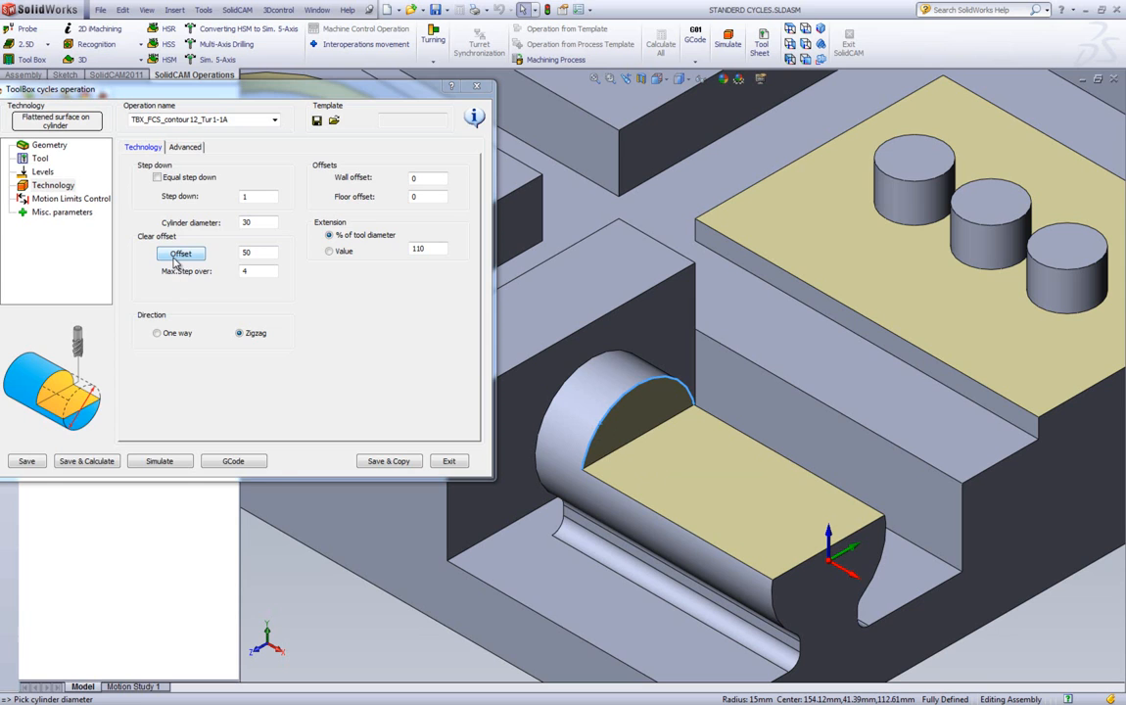
# - Pick the clear offset point on the part, set One way direction, and launch the simulation
pyautogui.click(181, 255)
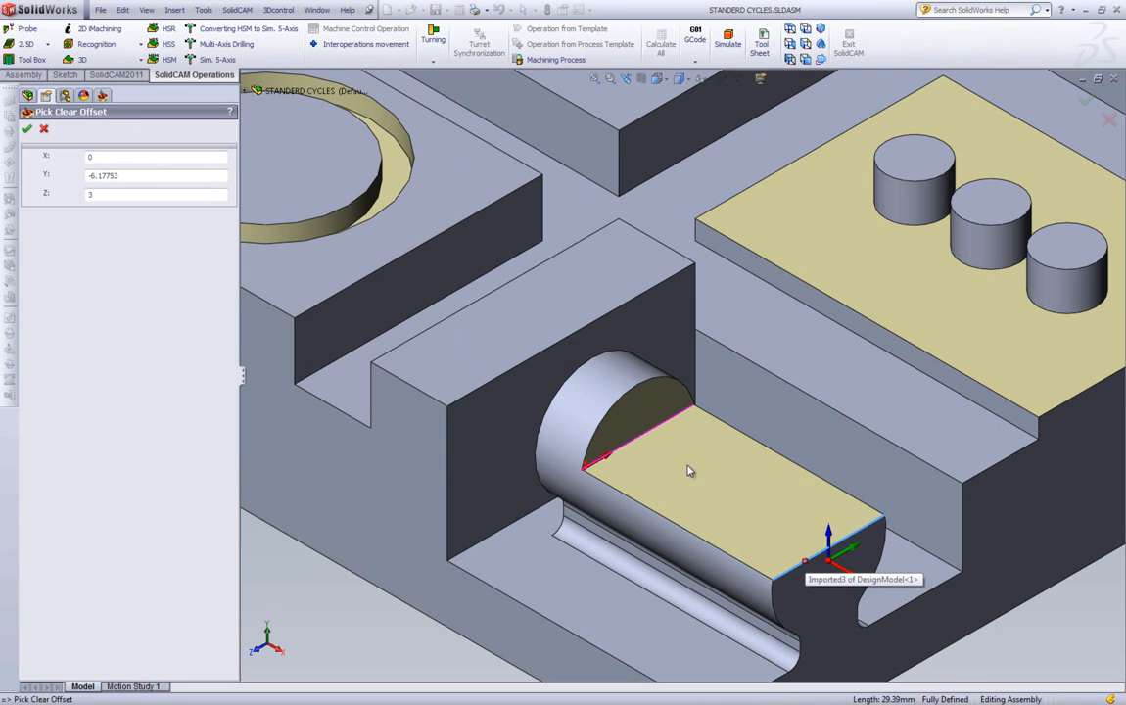
pyautogui.moveTo(88, 250)
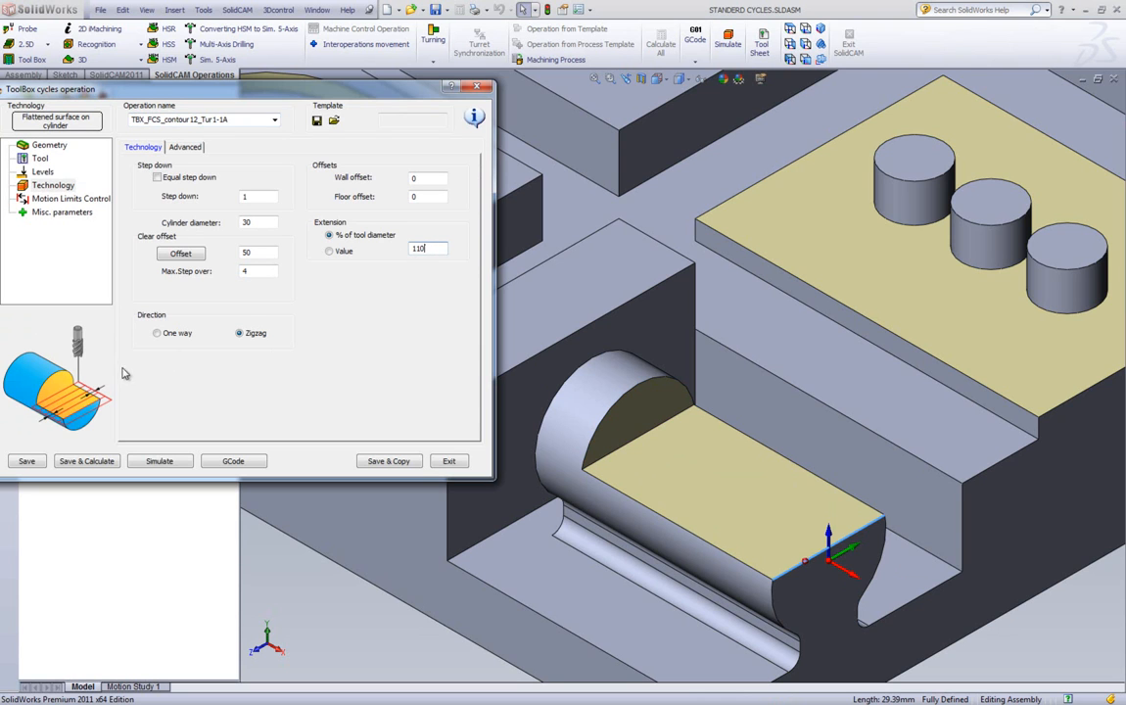
pyautogui.click(157, 333)
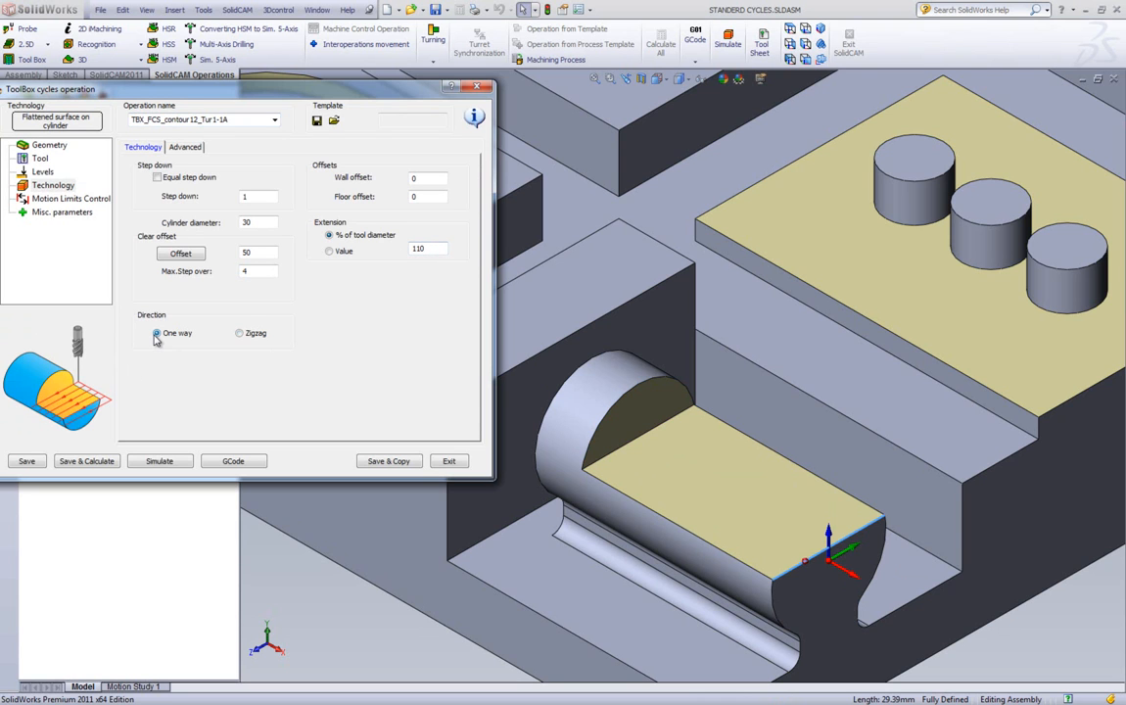
pyautogui.click(239, 333)
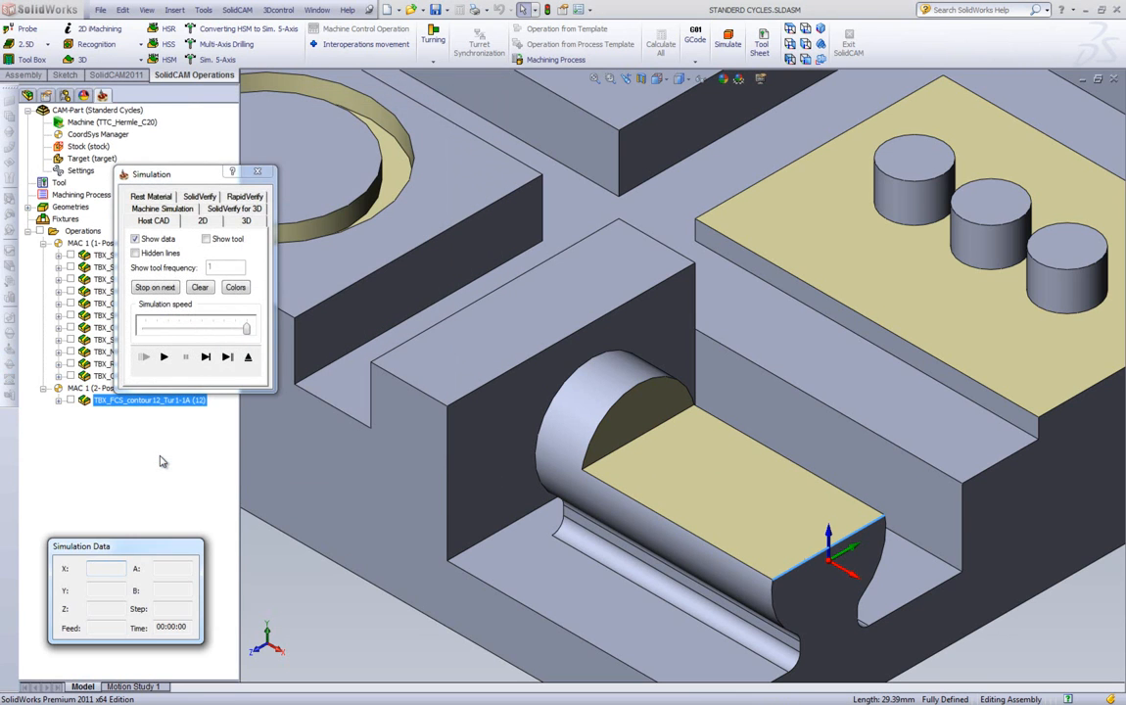
# - Play the flattened-surface toolpath in the 2D view, then exit the simulation
pyautogui.click(165, 357)
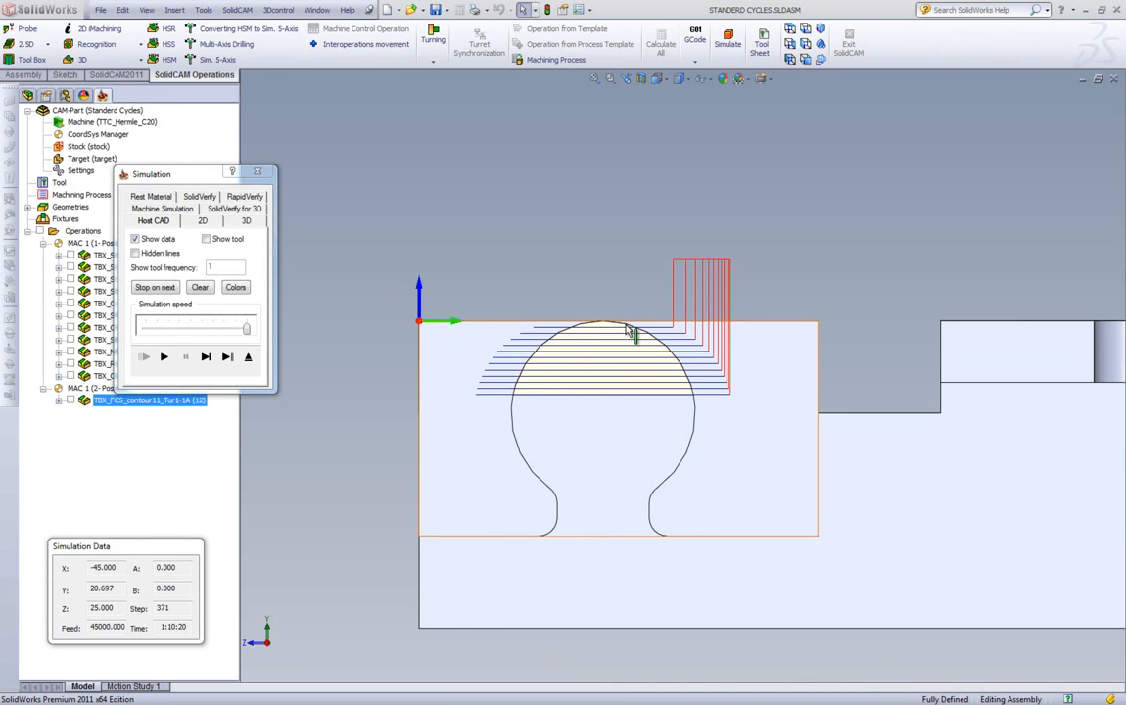
pyautogui.moveTo(664, 335)
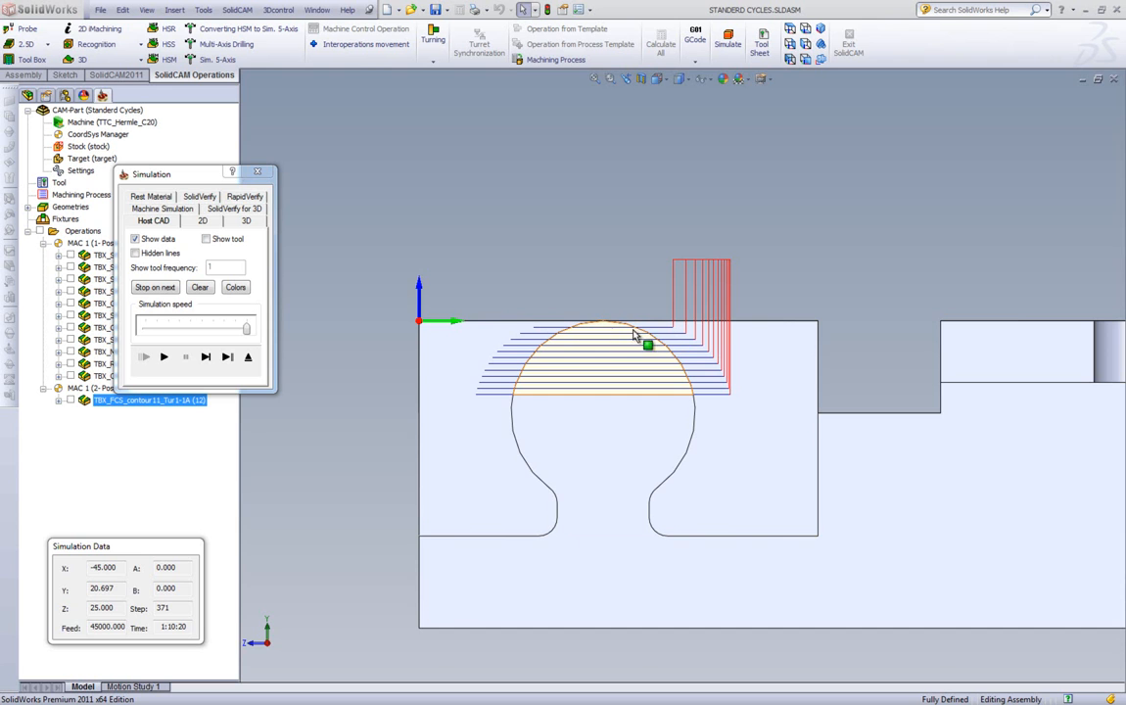
pyautogui.click(257, 172)
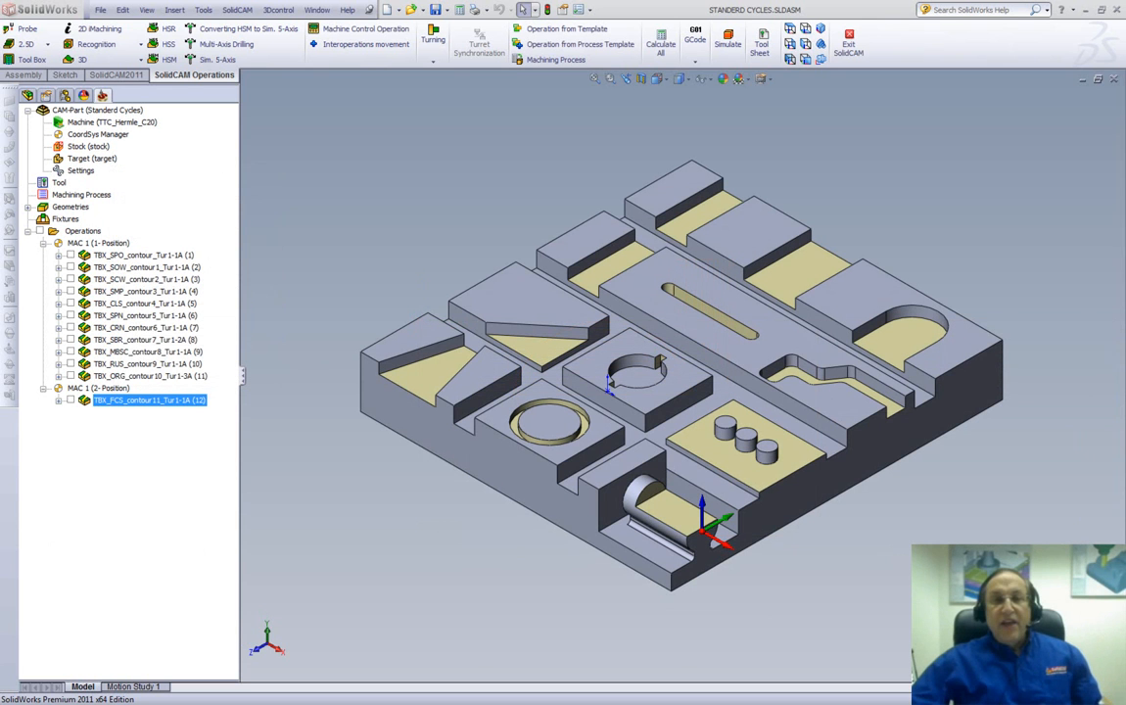